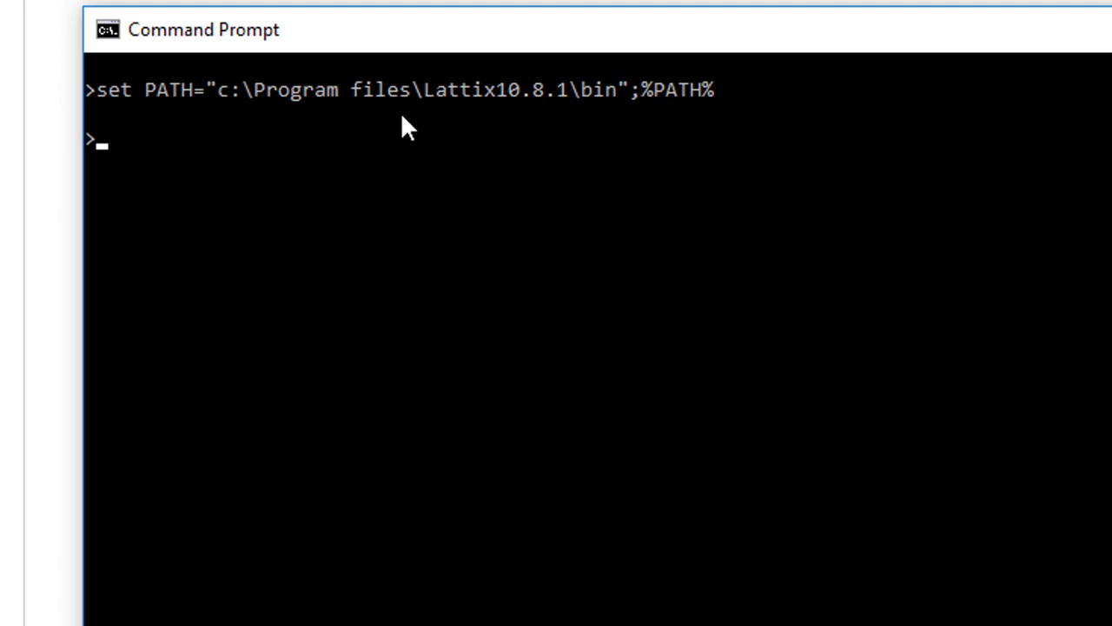
pyautogui.moveTo(398, 132)
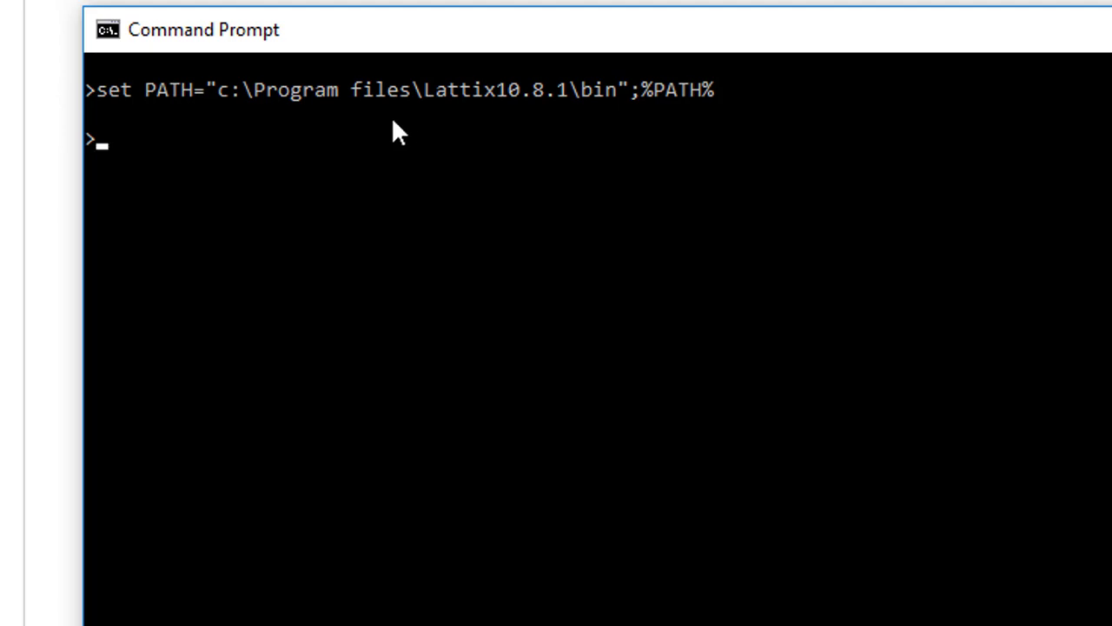
# Install the ldc.lic license with the ldclicense command
pyautogui.write('ldclicense')
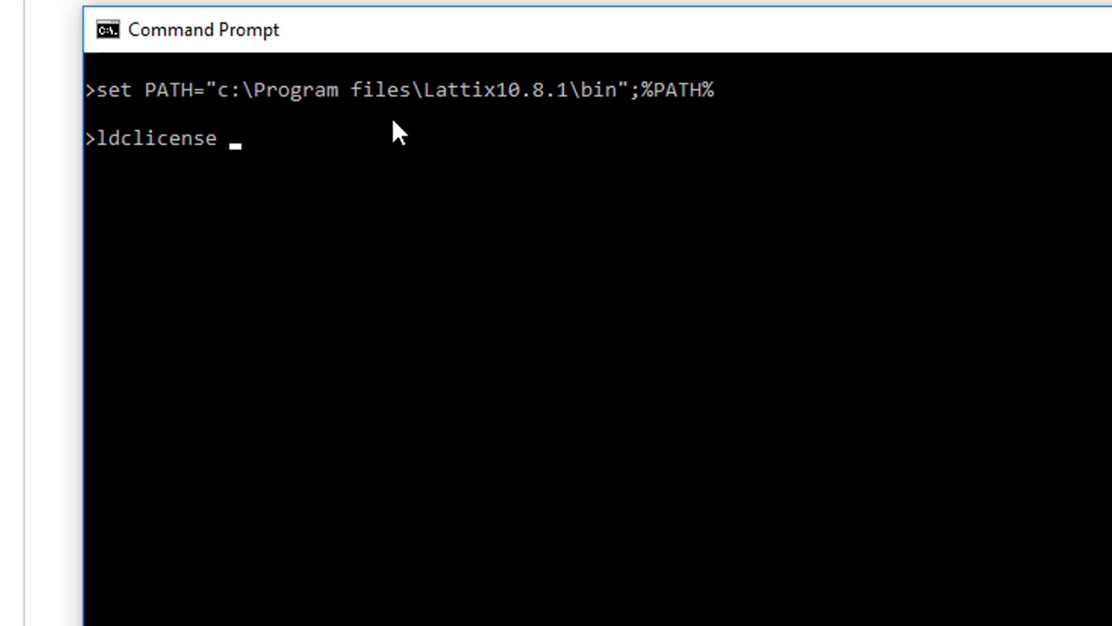
pyautogui.write('ldc.l')
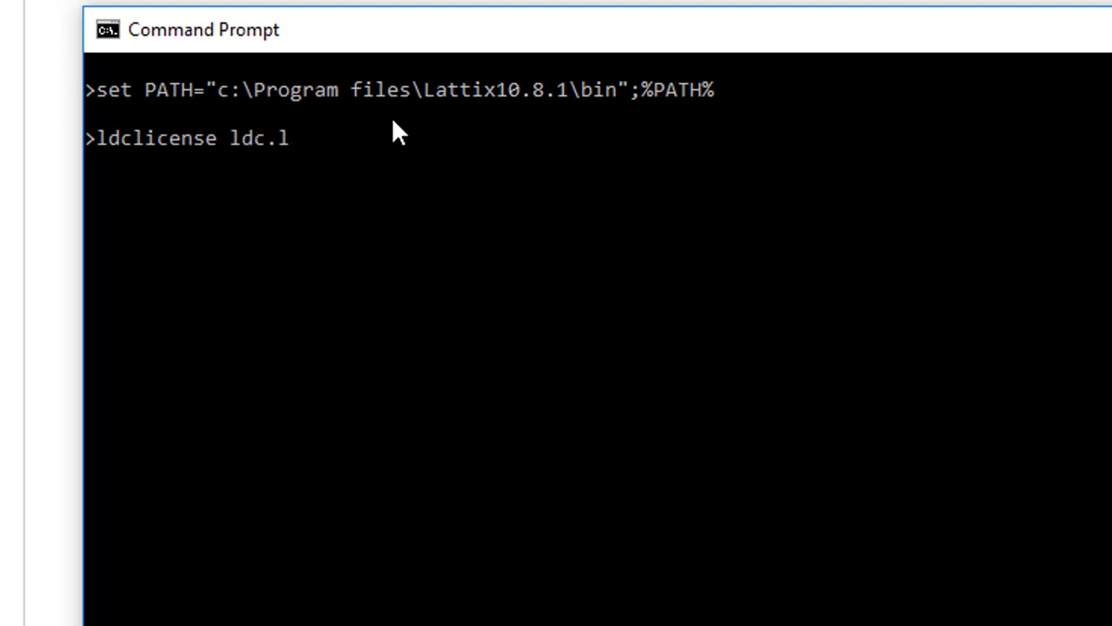
pyautogui.write('ic')
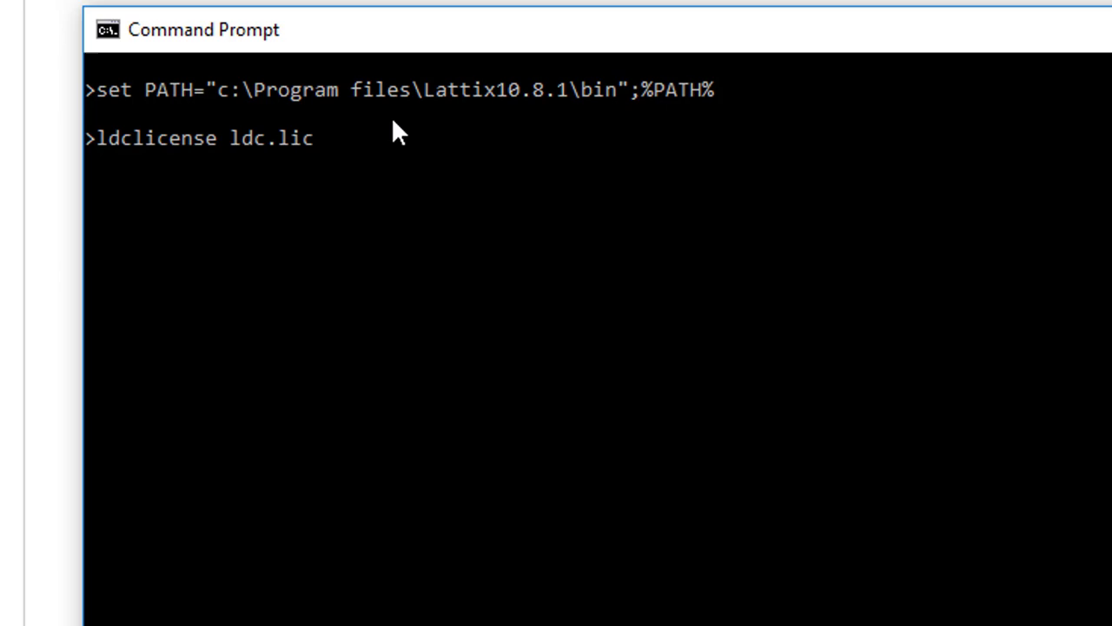
pyautogui.press('Return')
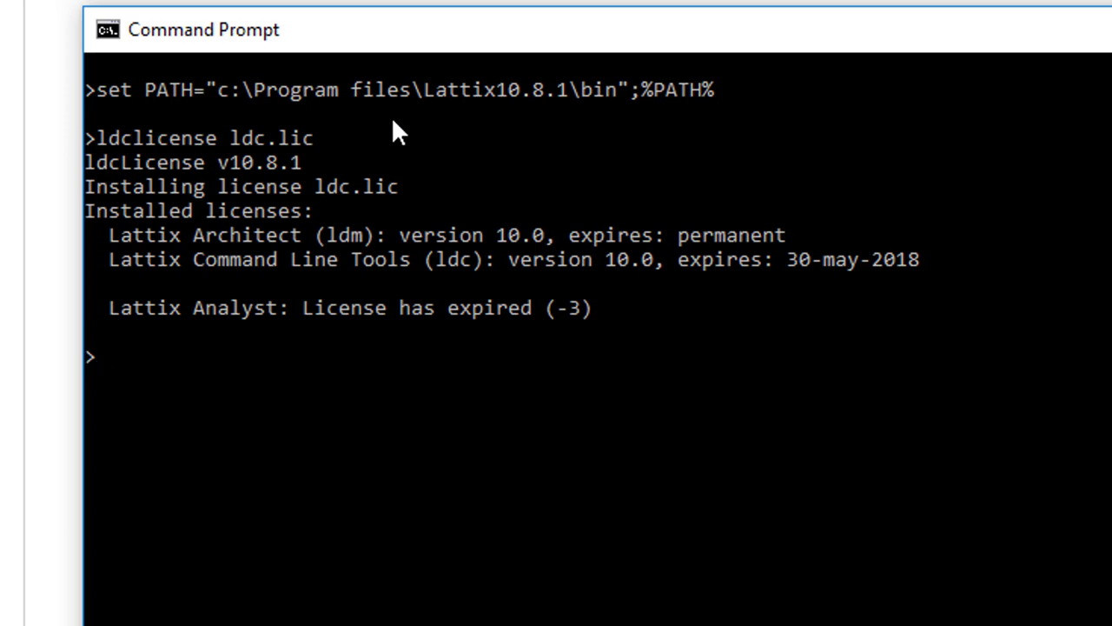
# Run ldcupdate on nant.ldz with the dotnet module for NAnt83.dll
pyautogui.write('ldcupdate nant.ldz -module:dotnet NAnt83.dll')
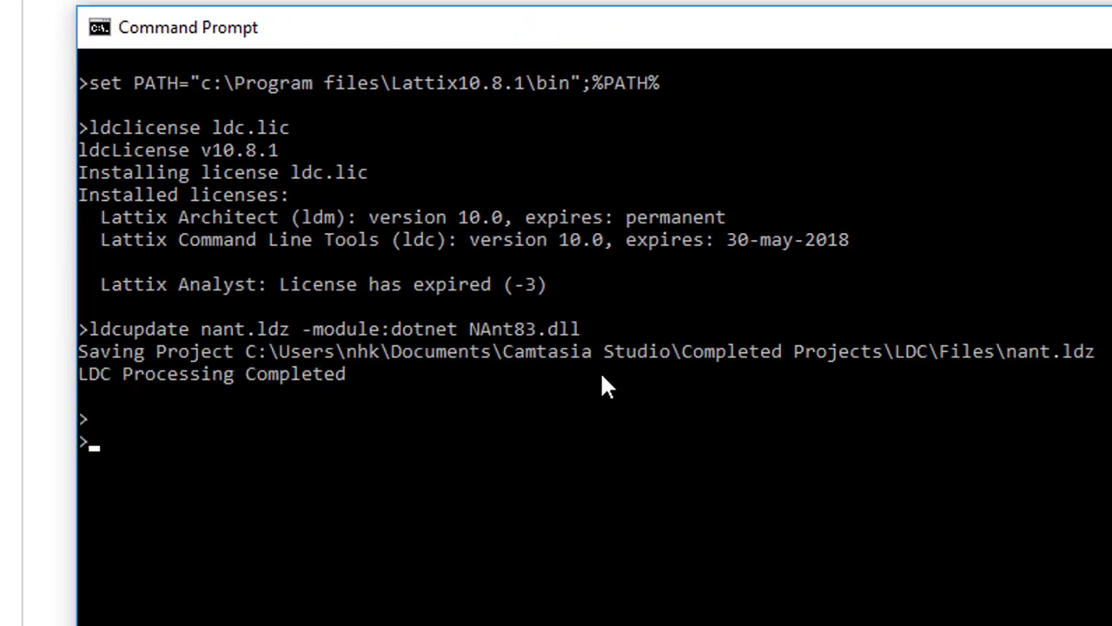
pyautogui.moveTo(156, 360)
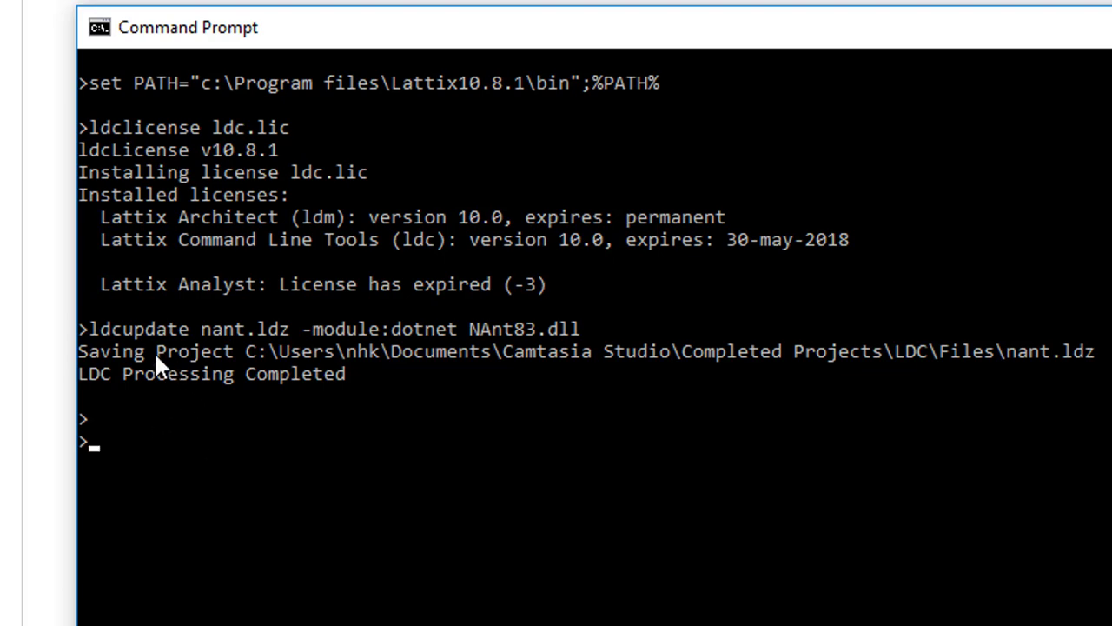
pyautogui.moveTo(1039, 375)
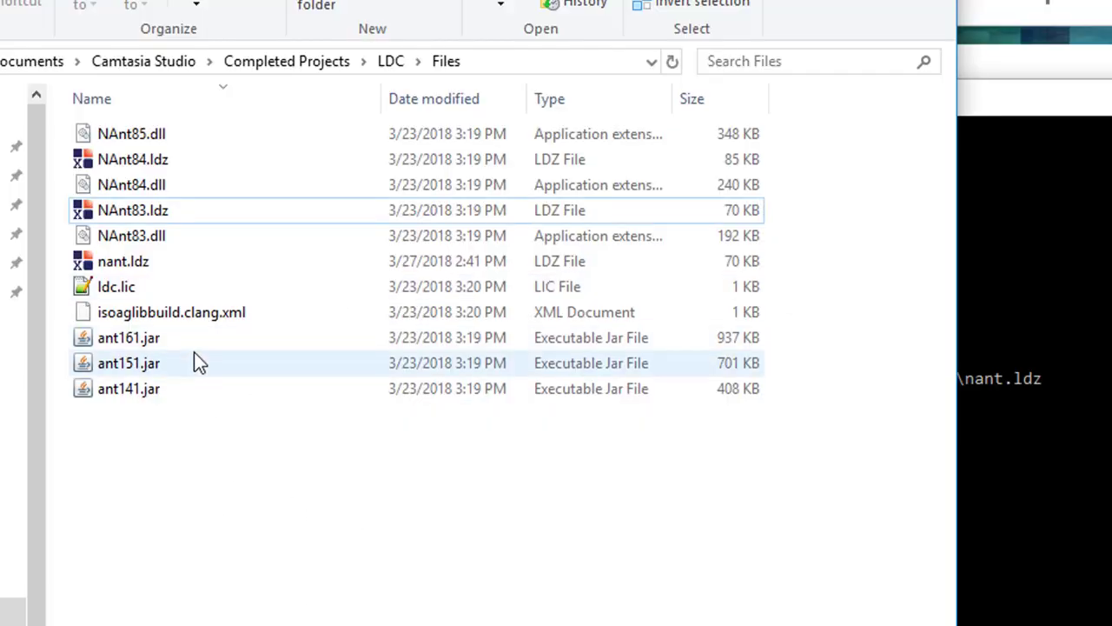
# Show the Documents > Camtasia Studio > Completed Projects > LDC > Files folder in File Explorer
pyautogui.click(122, 261)
pyautogui.write('ldcupdate ant.ldz -module:java ant141.jar')
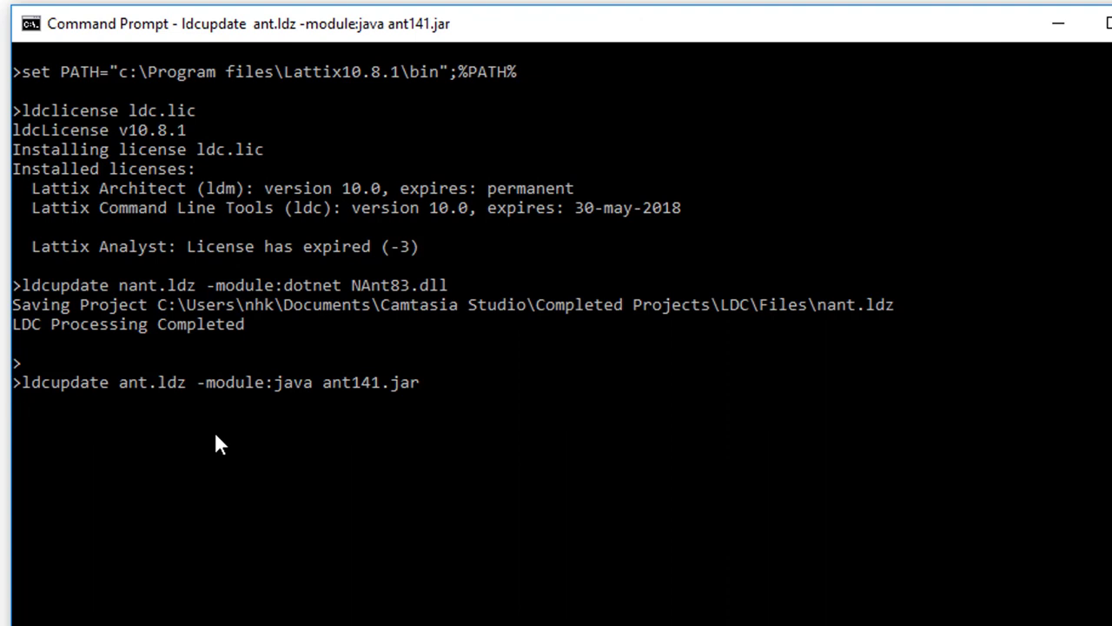
pyautogui.moveTo(313, 378)
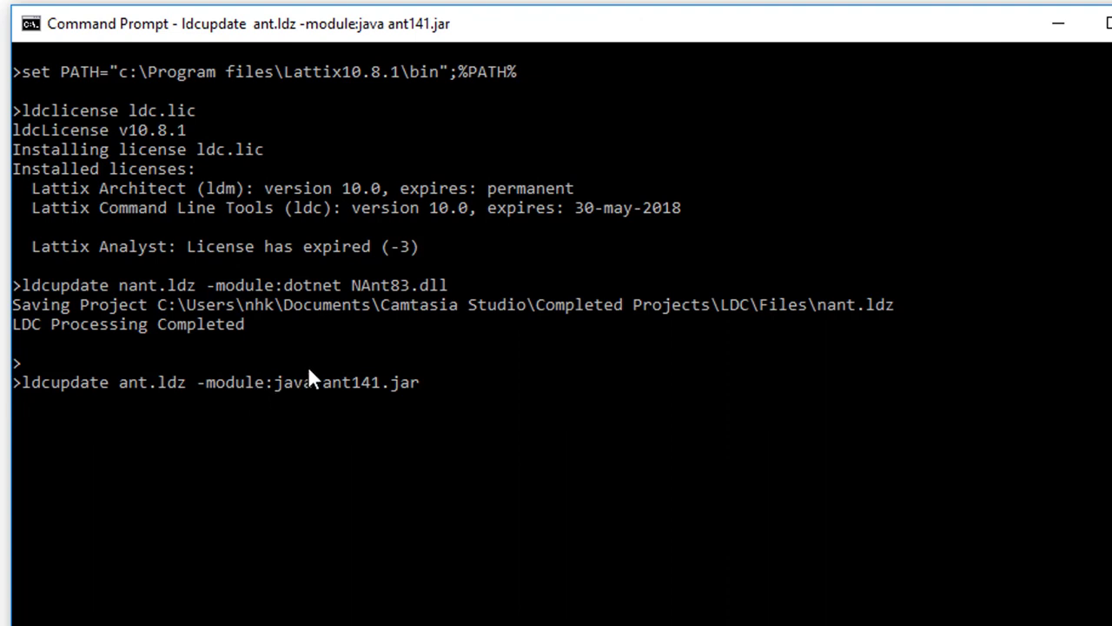
# Run ldcupdate ant.ldz -module:java ant141.jar to build the ant project
pyautogui.press('Return')
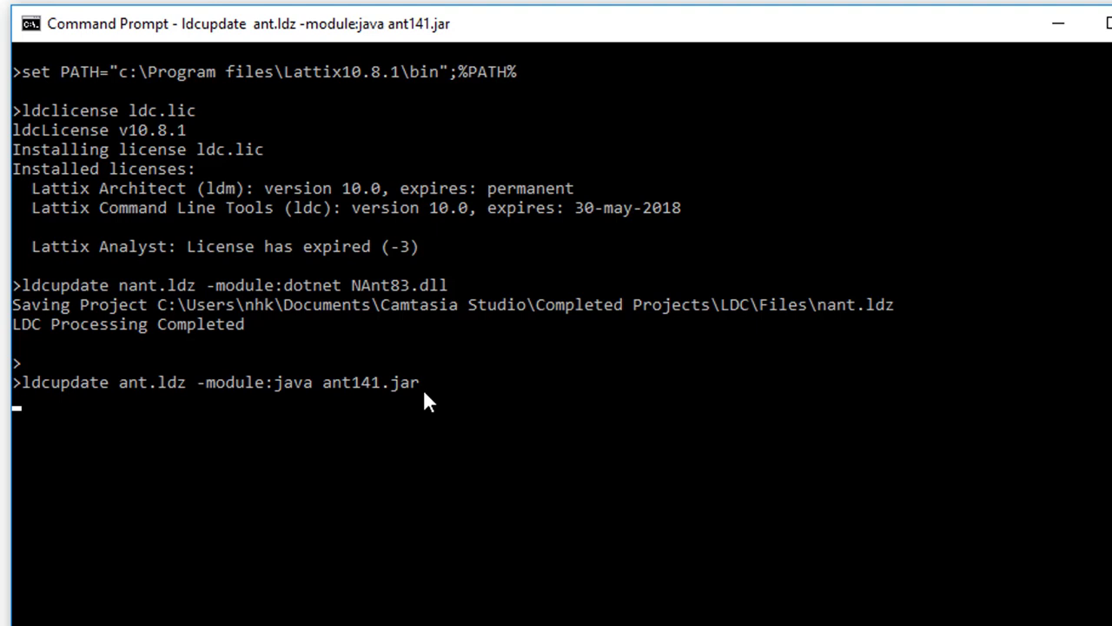
pyautogui.press('Return')
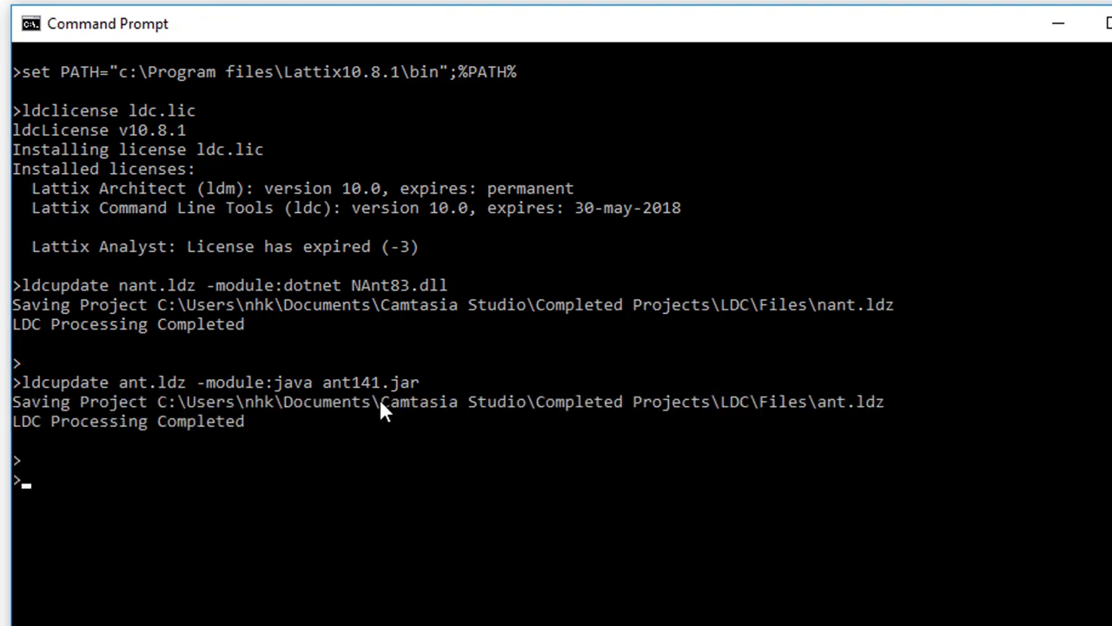
pyautogui.moveTo(819, 421)
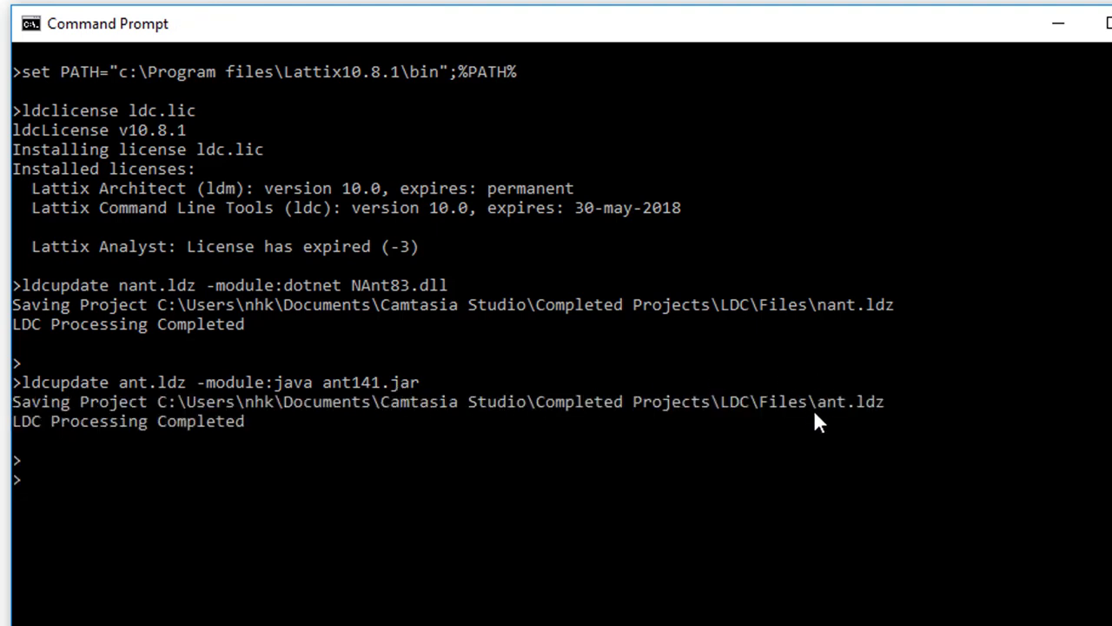
pyautogui.moveTo(554, 597)
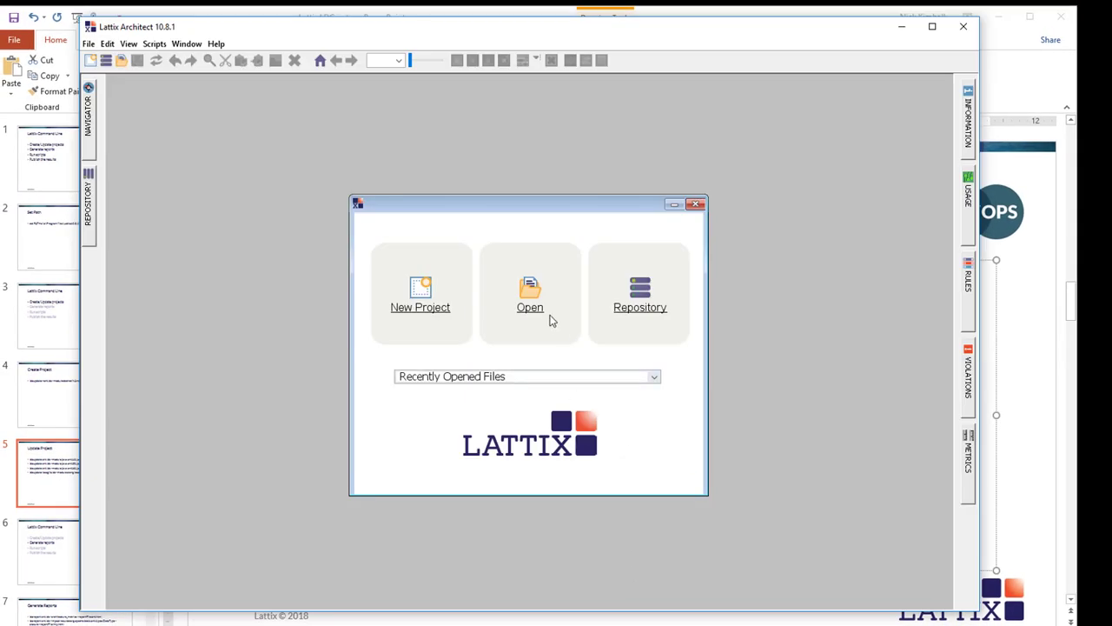
# Open ant.ldz from the start screen and select its DSM: $root view
pyautogui.click(531, 291)
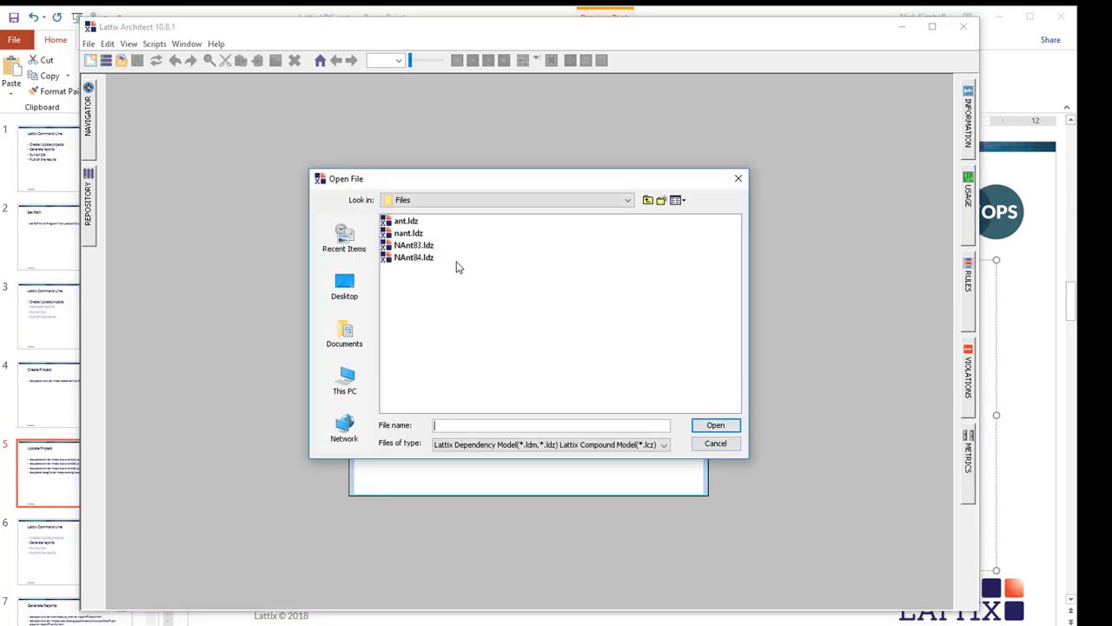
pyautogui.click(406, 220)
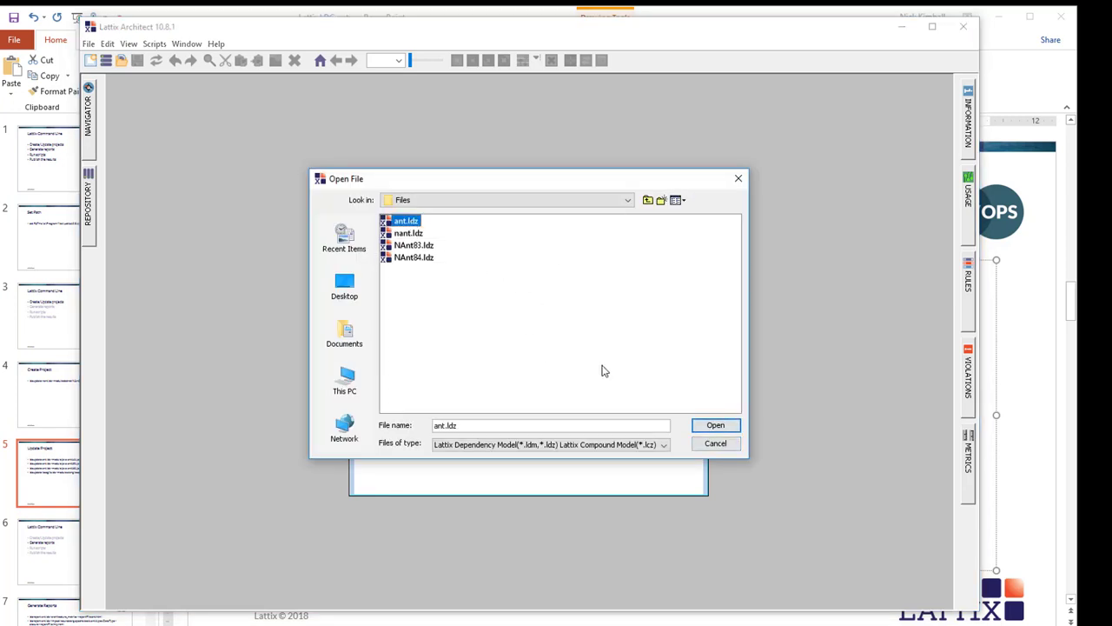
pyautogui.click(715, 425)
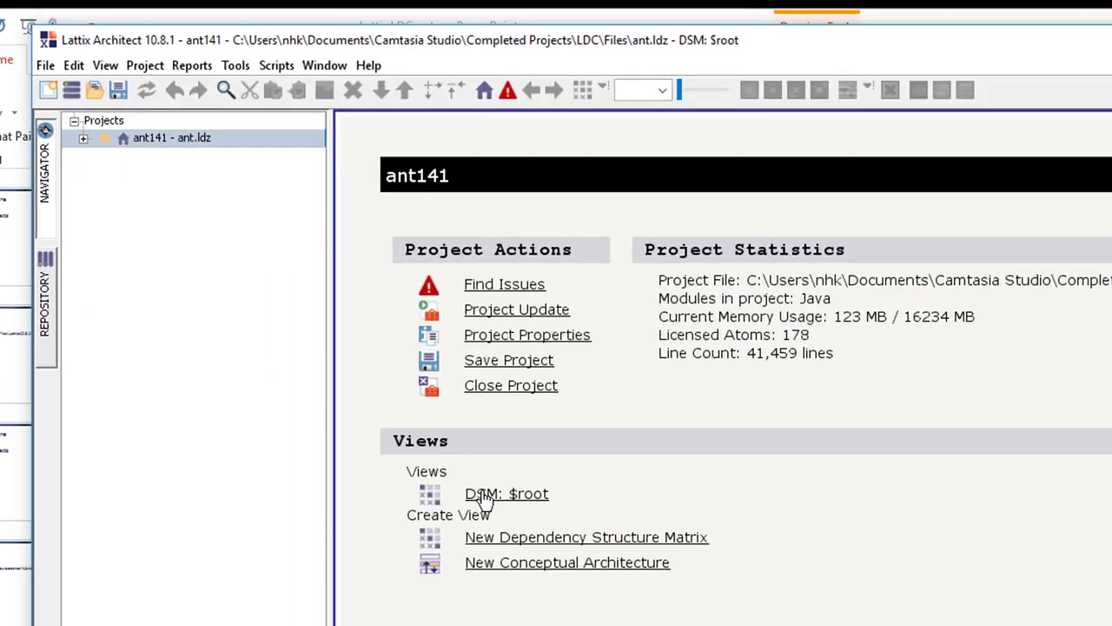
pyautogui.click(507, 493)
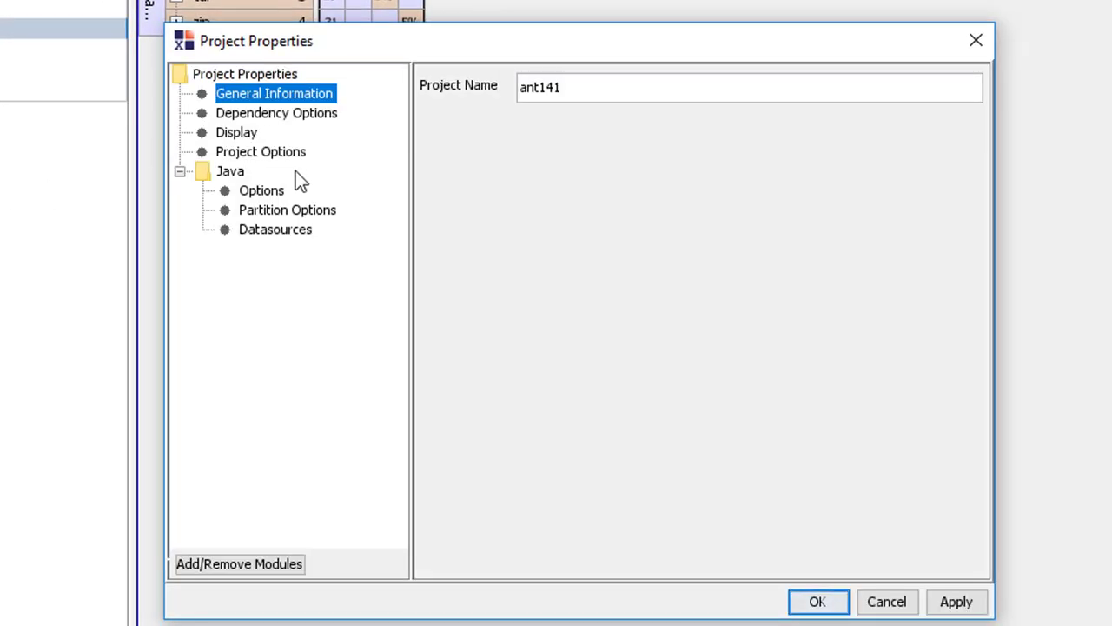
# Show Java > Datasources in Project Properties, listing ant141.jar
pyautogui.click(275, 229)
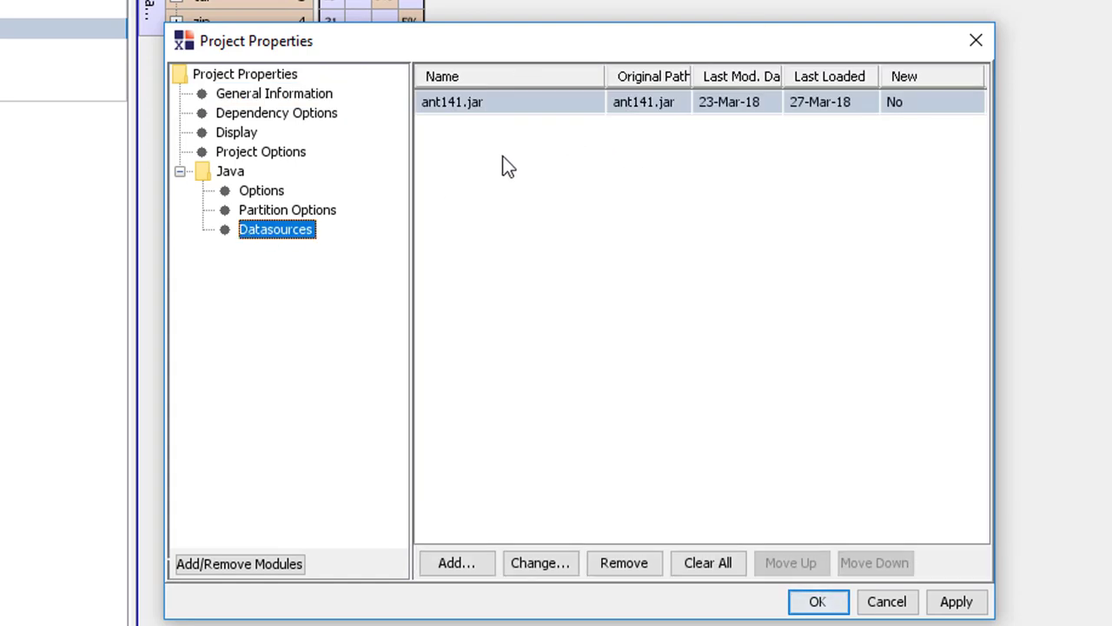
pyautogui.moveTo(491, 115)
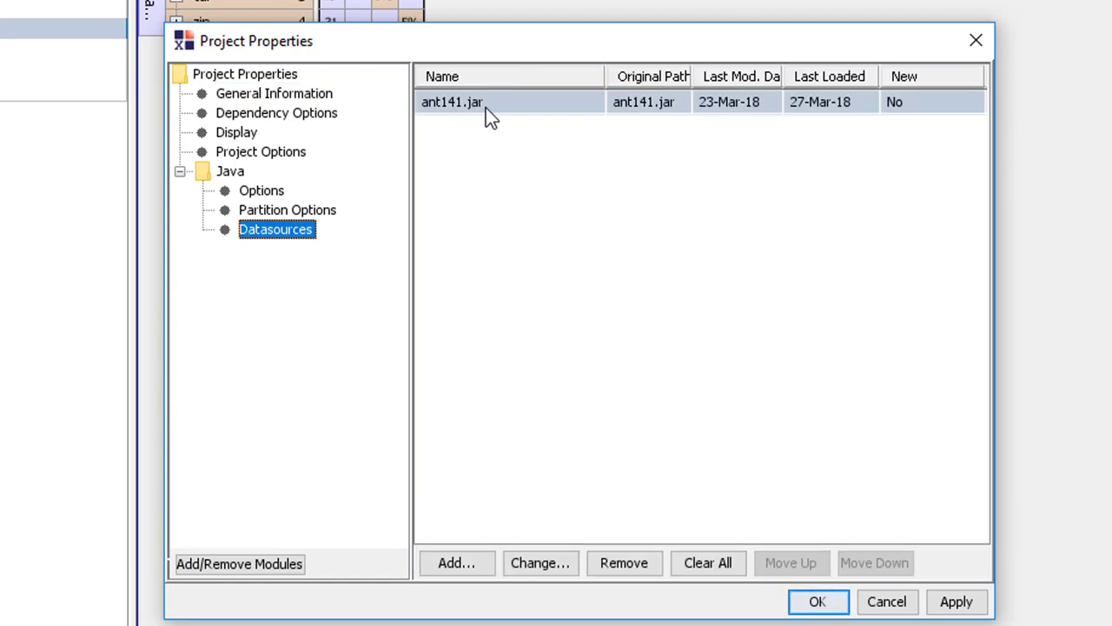
pyautogui.moveTo(663, 110)
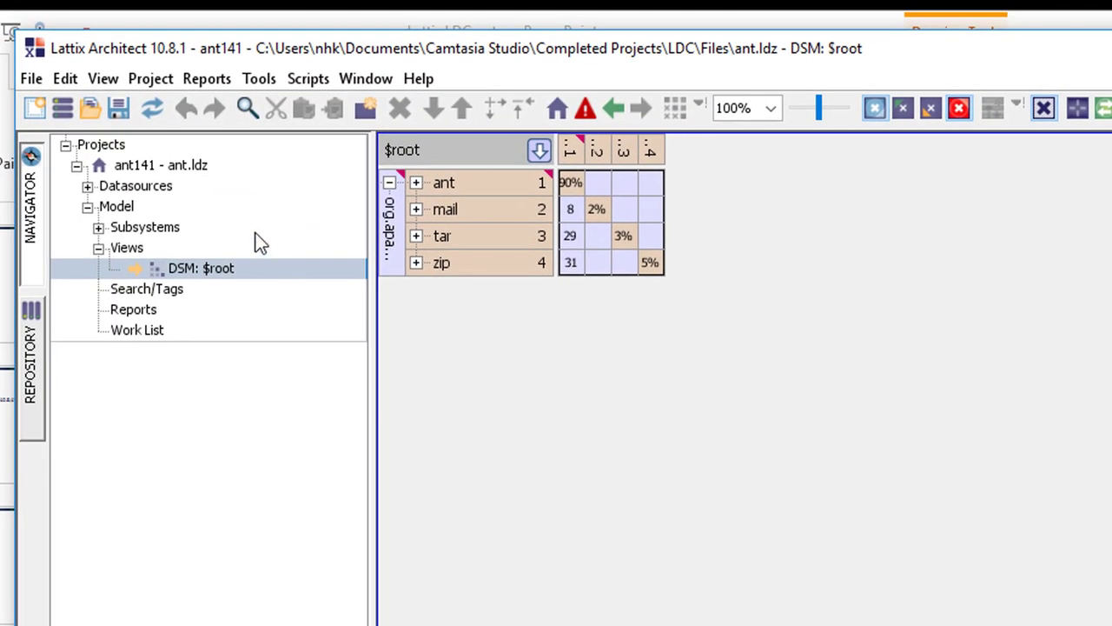
# Choose an action from the ant141 project node's context menu in the Navigator
pyautogui.rightClick(161, 165)
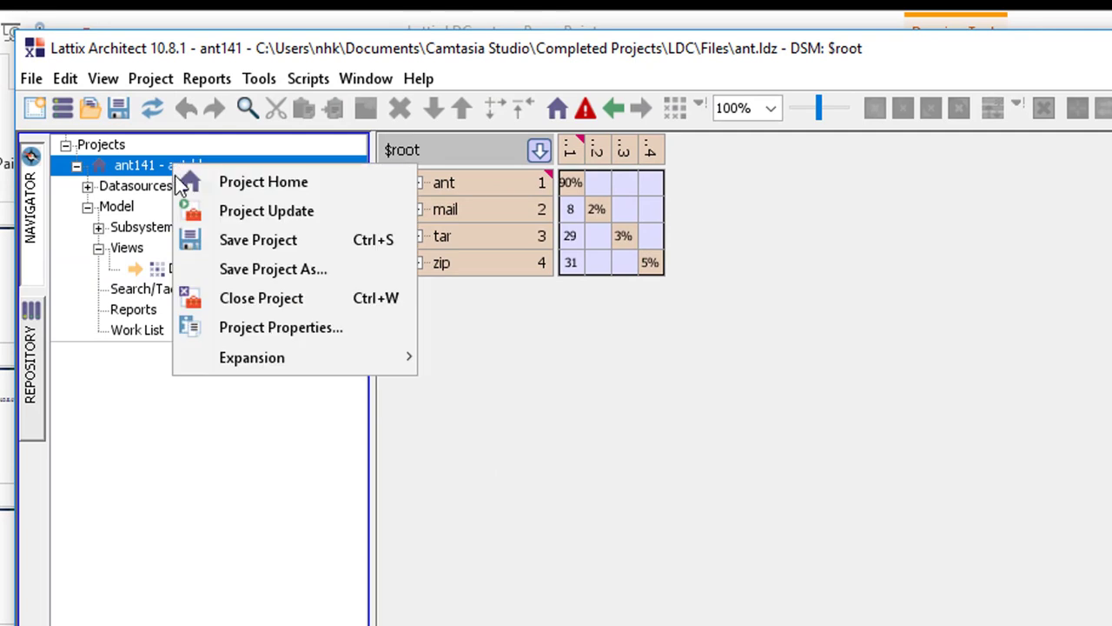
pyautogui.click(261, 298)
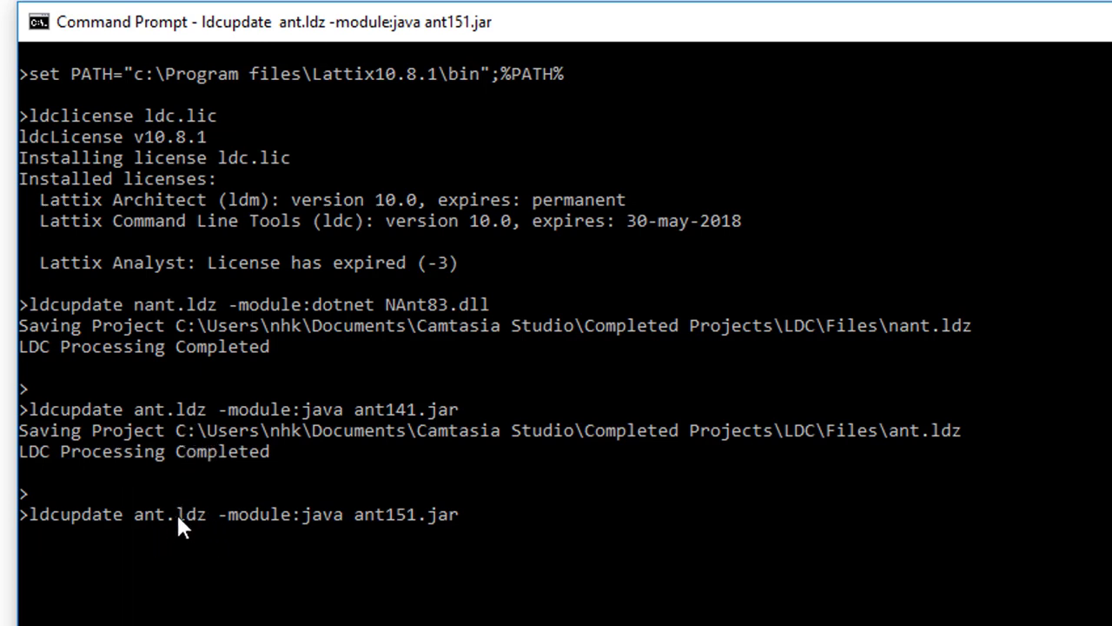
# Run the ant151.jar update on ant.ldz, producing the ant.txt report
pyautogui.press('Return')
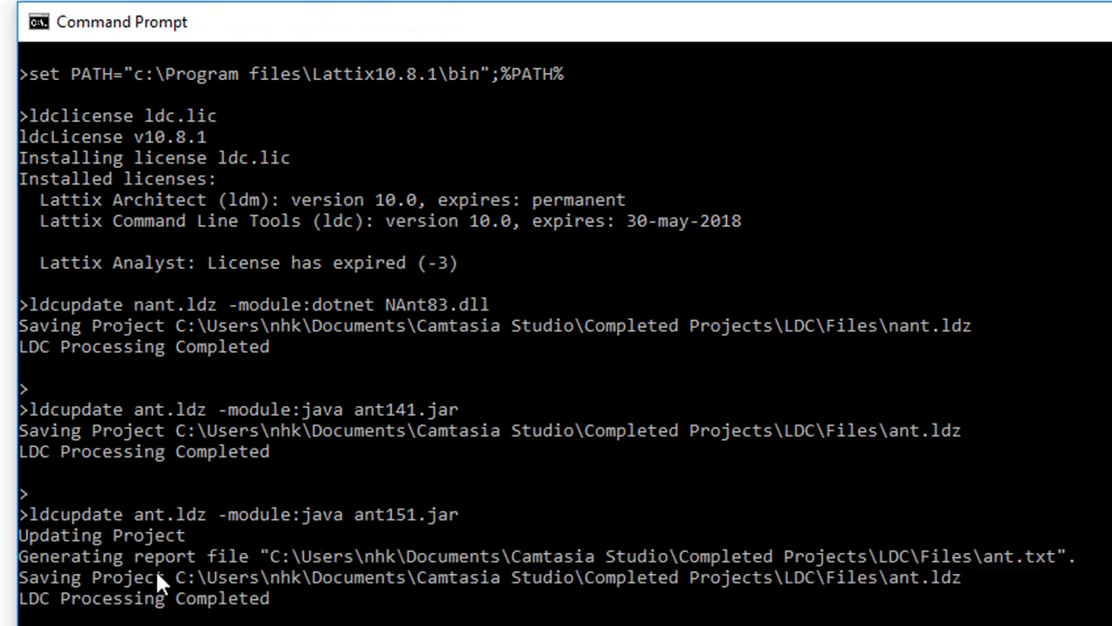
pyautogui.moveTo(157, 554)
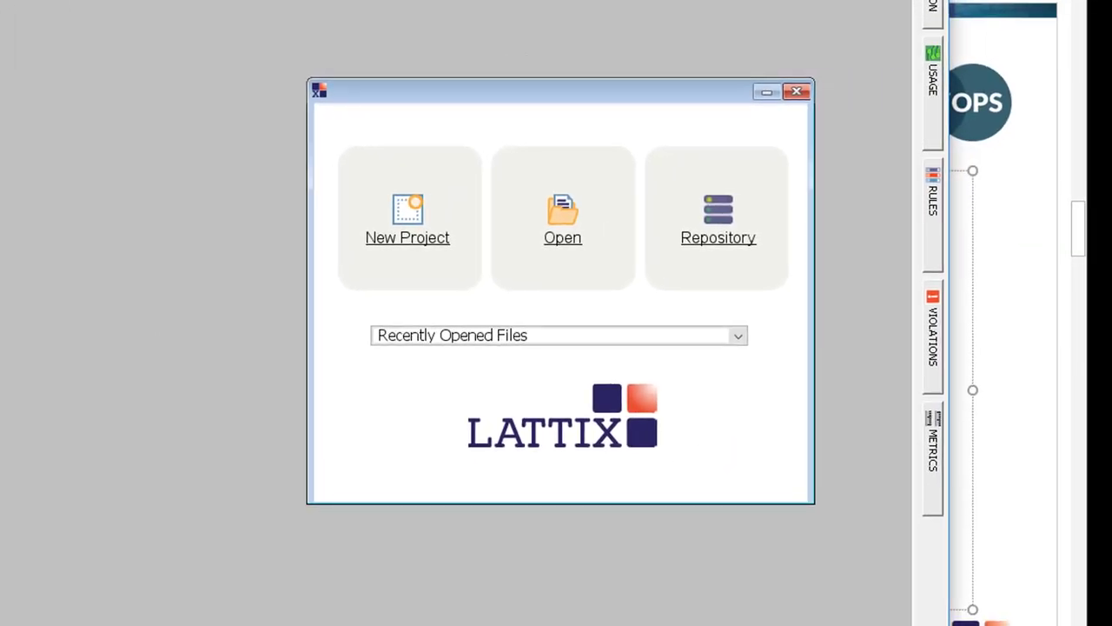
pyautogui.moveTo(563, 248)
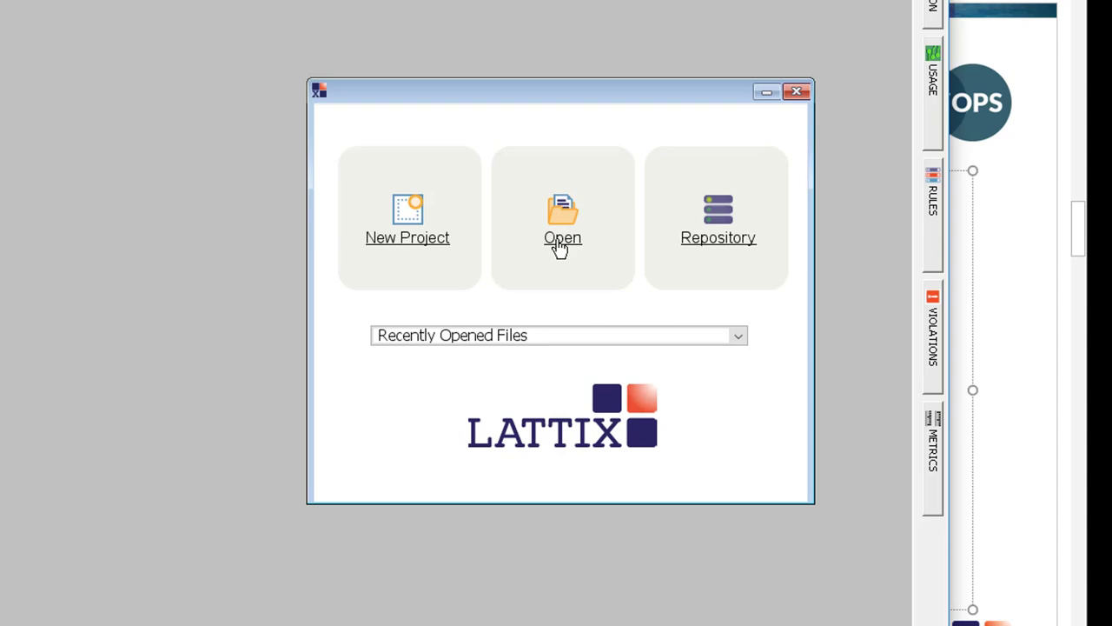
# Reopen ant.ldz and show its root DSM with bzip2, ant, mail, tar and zip
pyautogui.click(562, 218)
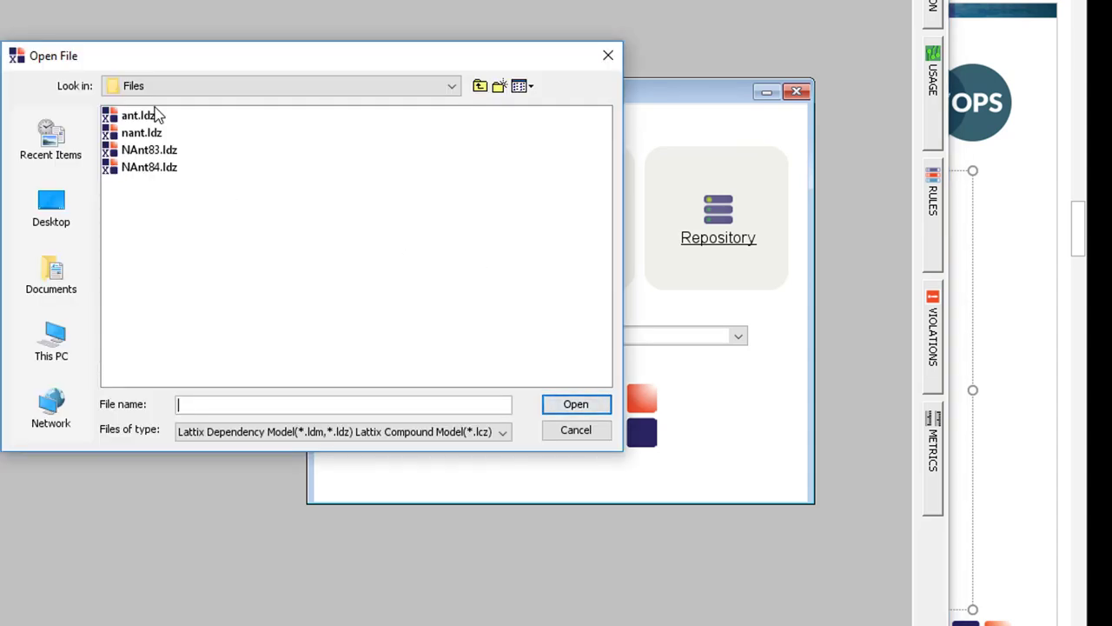
pyautogui.click(139, 114)
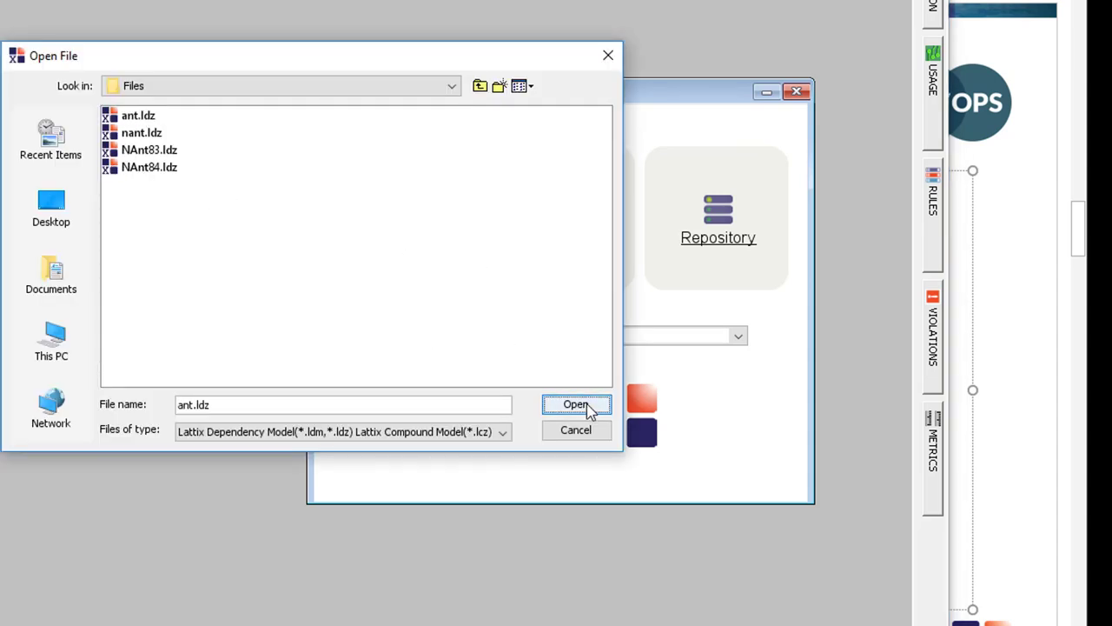
pyautogui.click(576, 404)
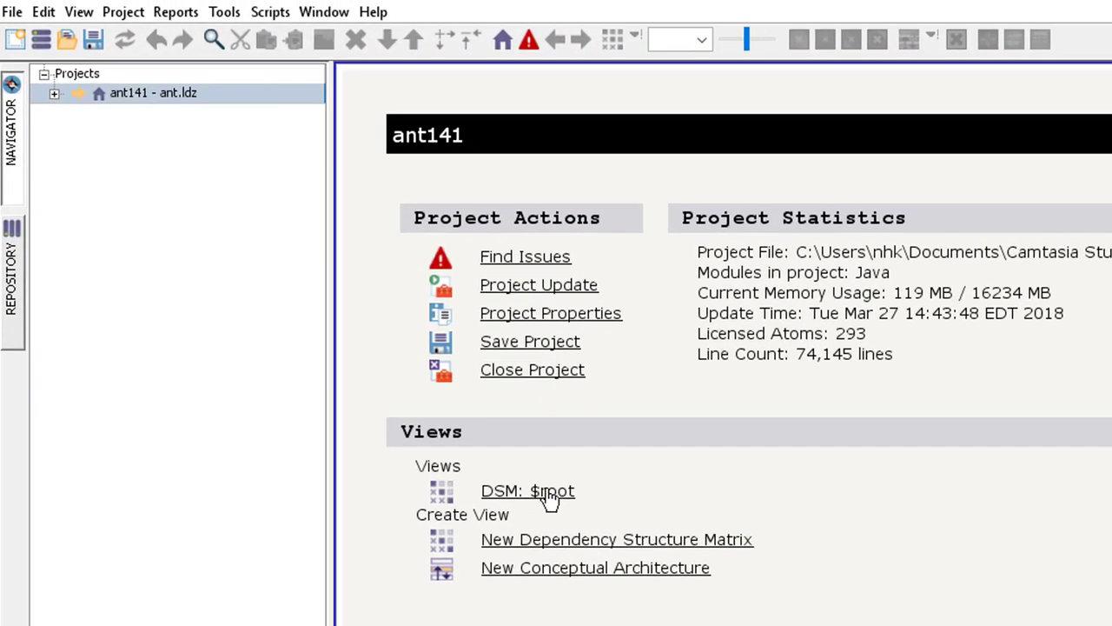
pyautogui.click(528, 490)
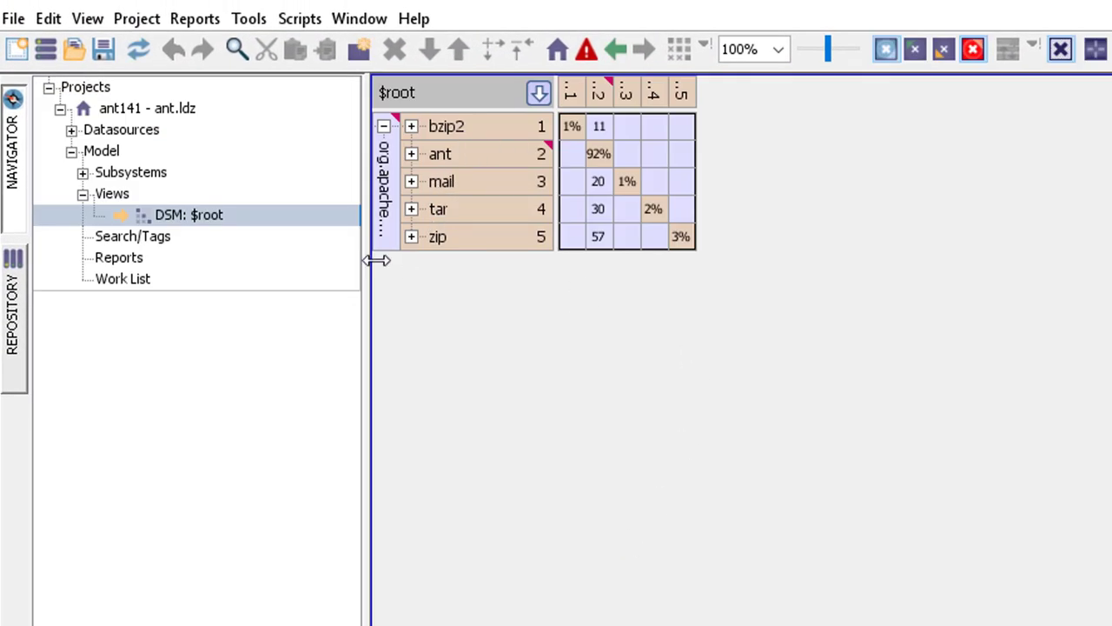
pyautogui.click(136, 18)
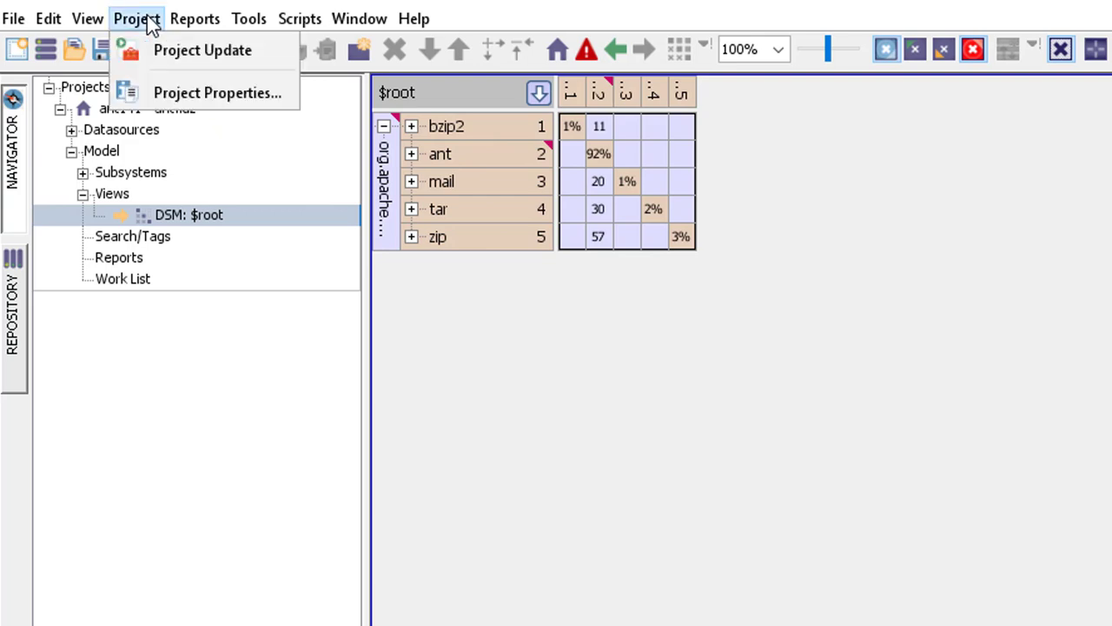
# Open Project Properties to confirm ant151.jar is the Java datasource
pyautogui.click(218, 92)
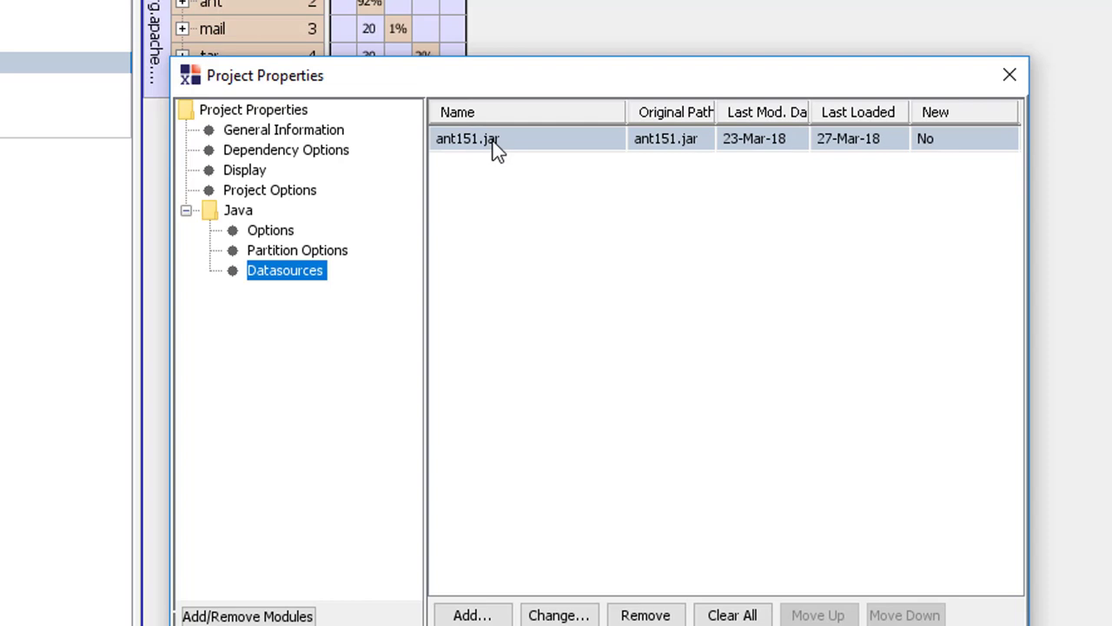
pyautogui.moveTo(463, 202)
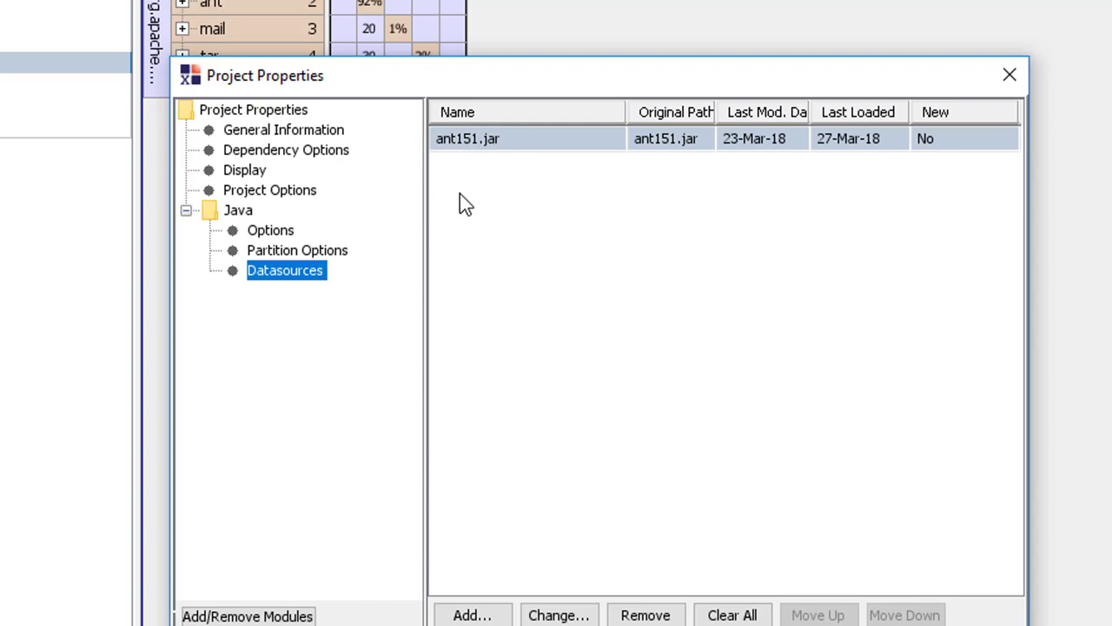
pyautogui.moveTo(478, 373)
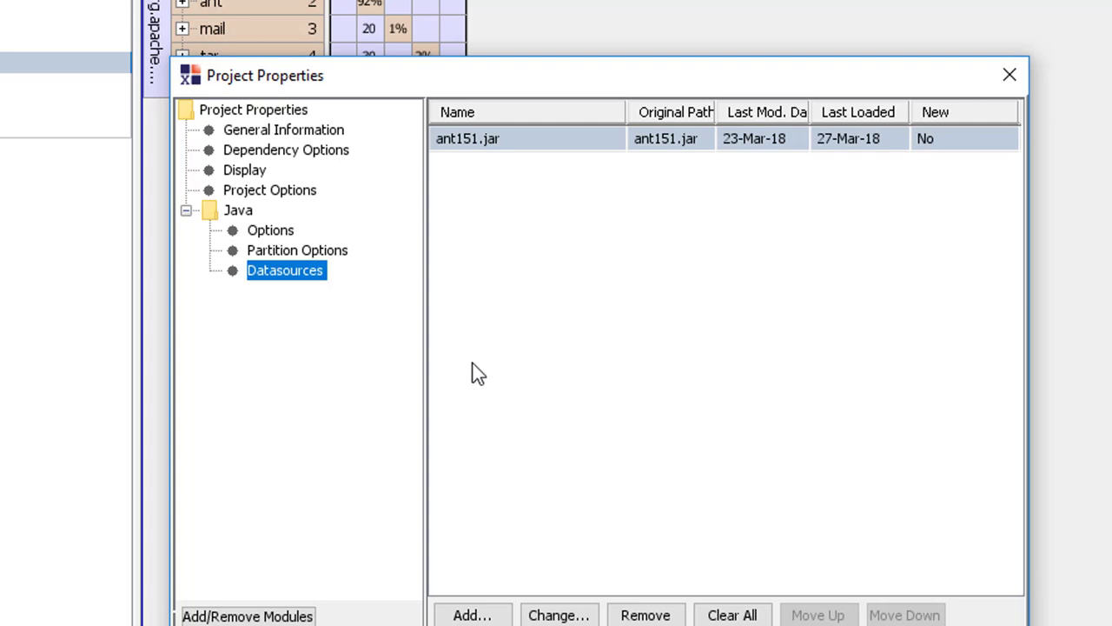
pyautogui.moveTo(878, 621)
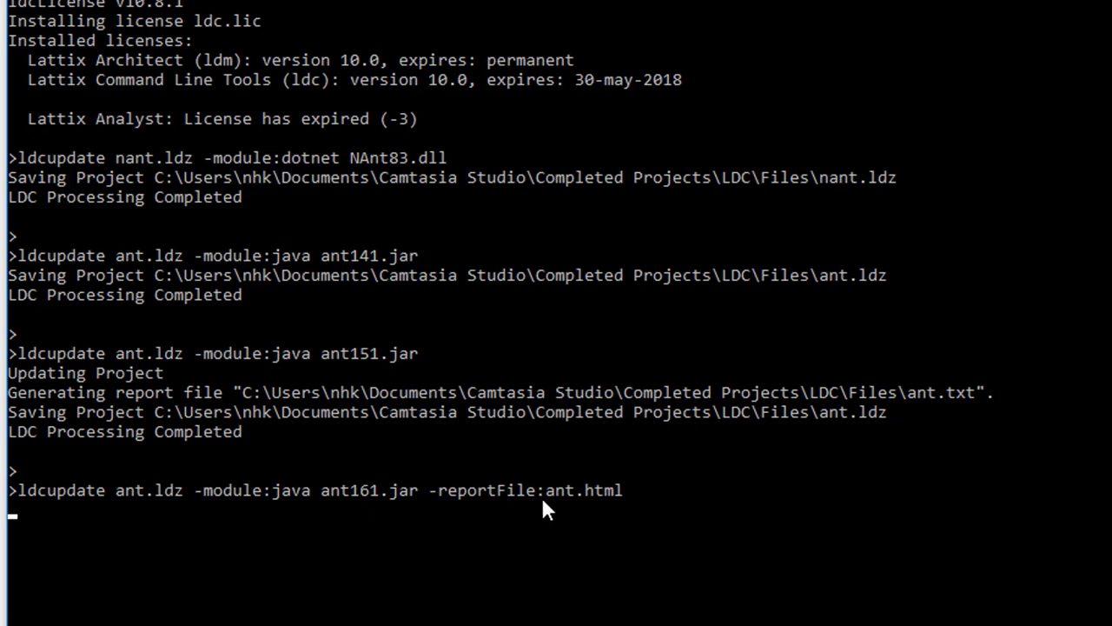
pyautogui.moveTo(617, 504)
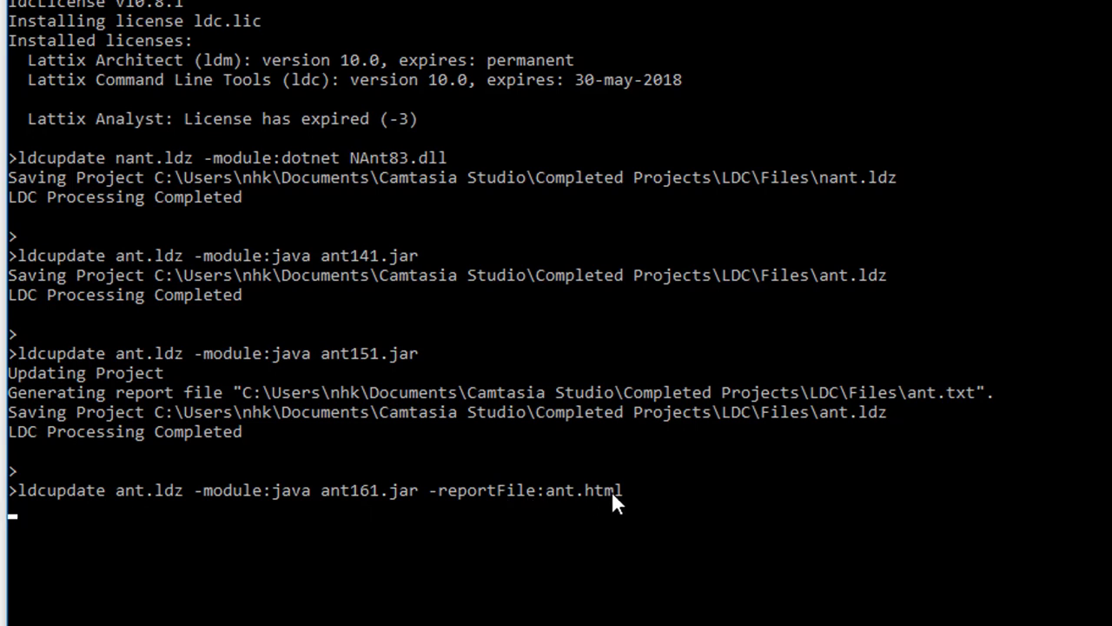
# Run ldcupdate on ant.ldz with ant161.jar, writing the report to ant.html
pyautogui.press('Return')
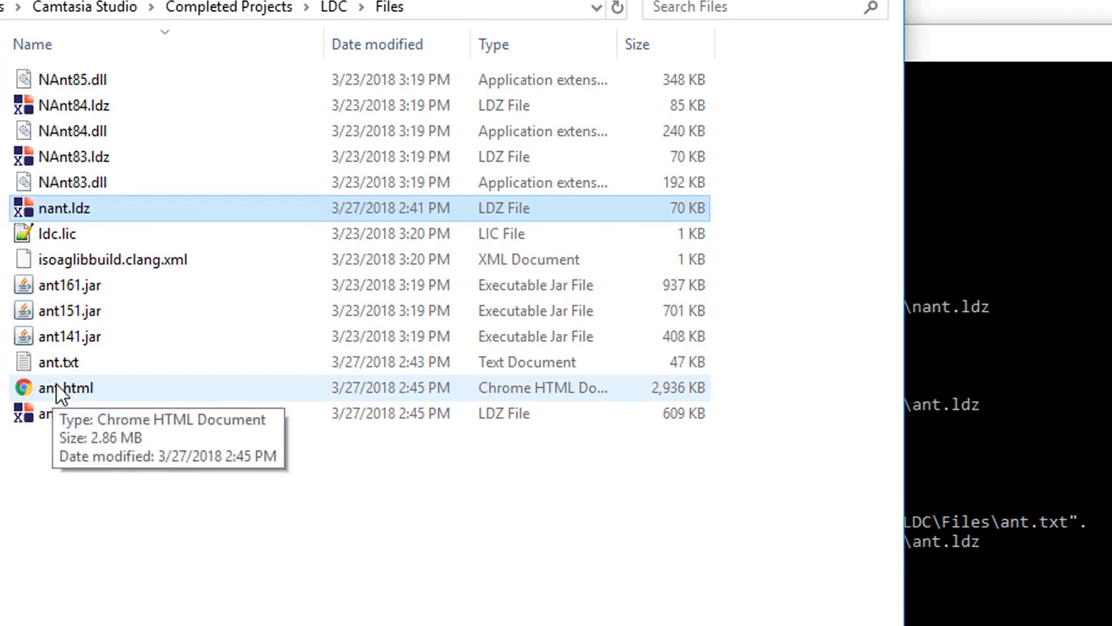
# Open ant.html from the LDC Files folder in the browser
pyautogui.click(65, 388)
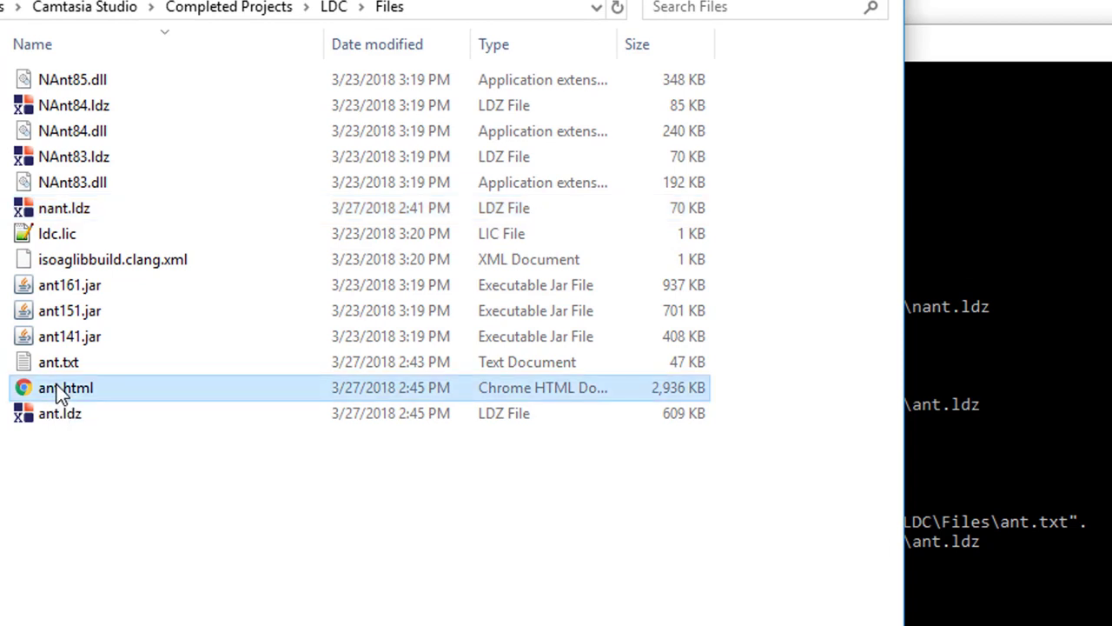
pyautogui.doubleClick(66, 387)
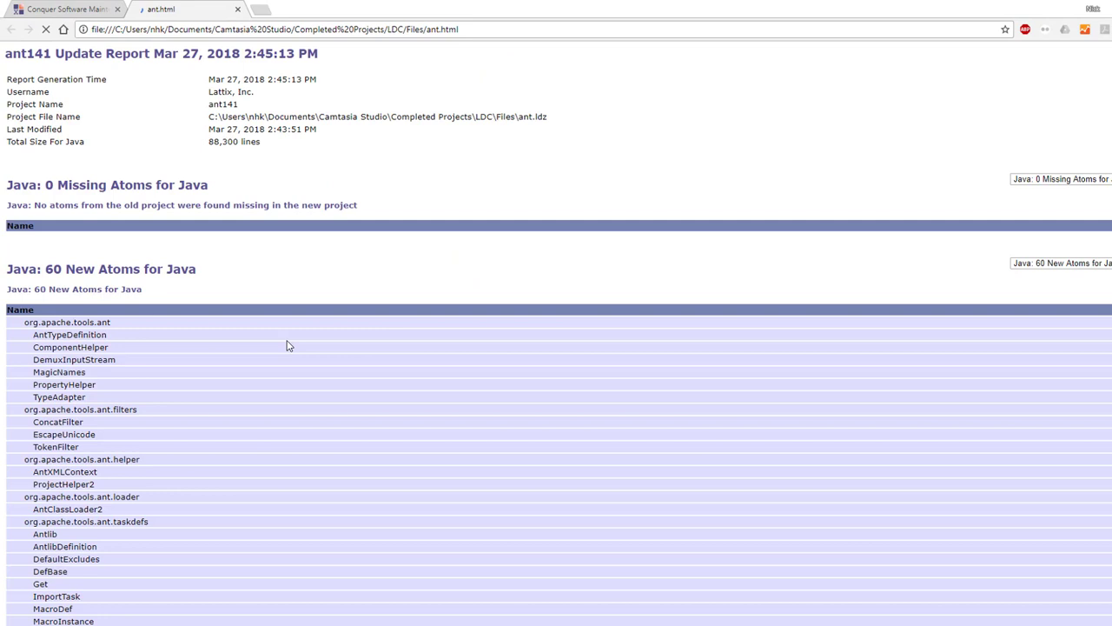
pyautogui.moveTo(370, 246)
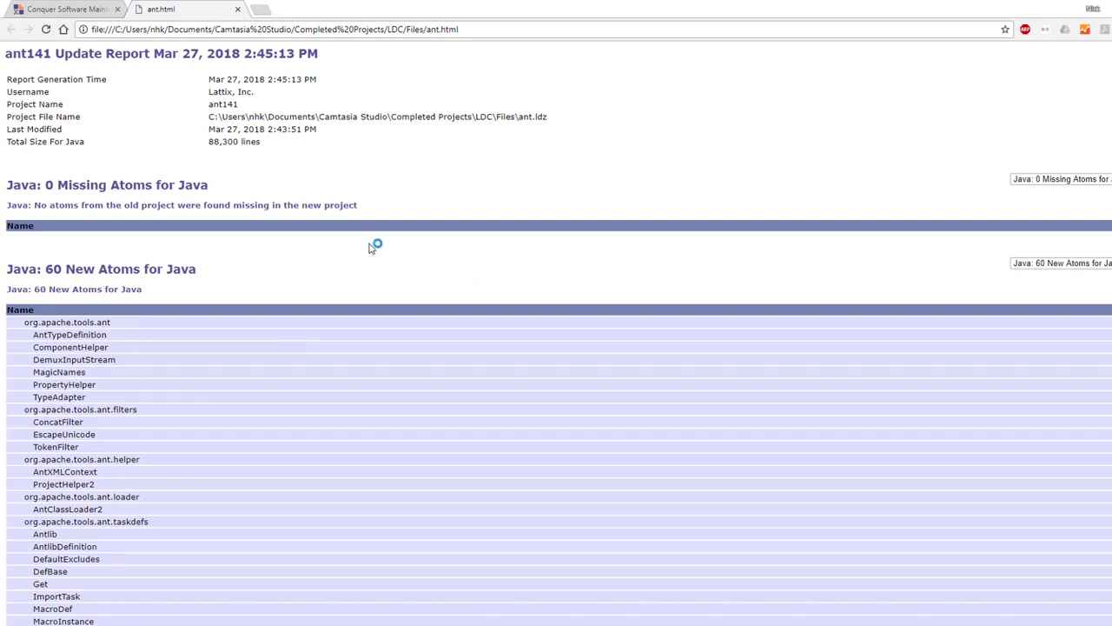
pyautogui.moveTo(414, 204)
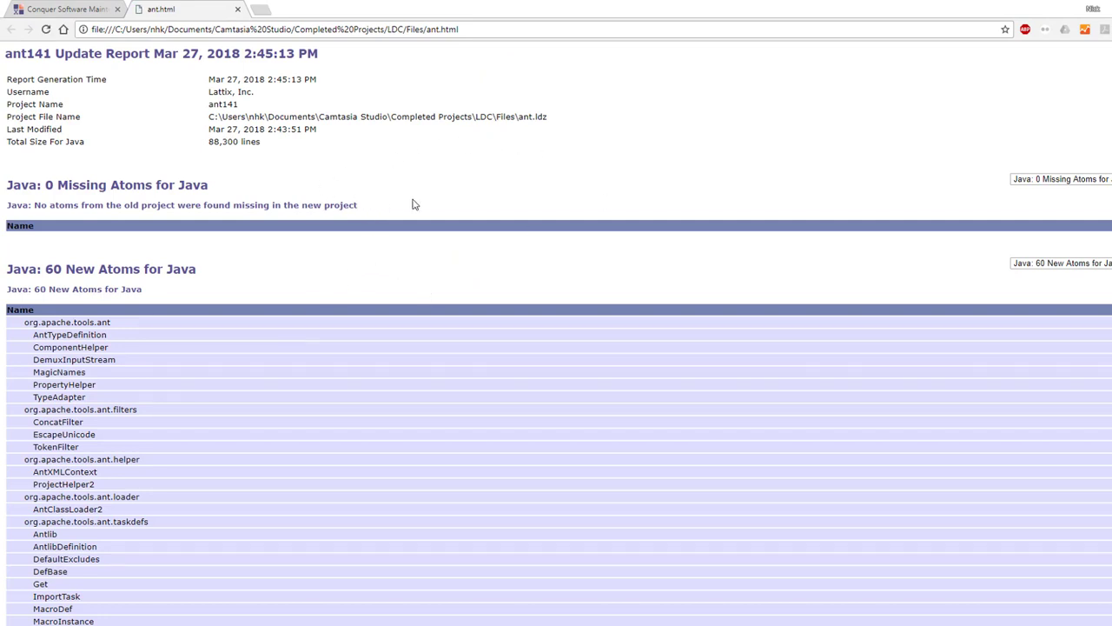
pyautogui.moveTo(385, 215)
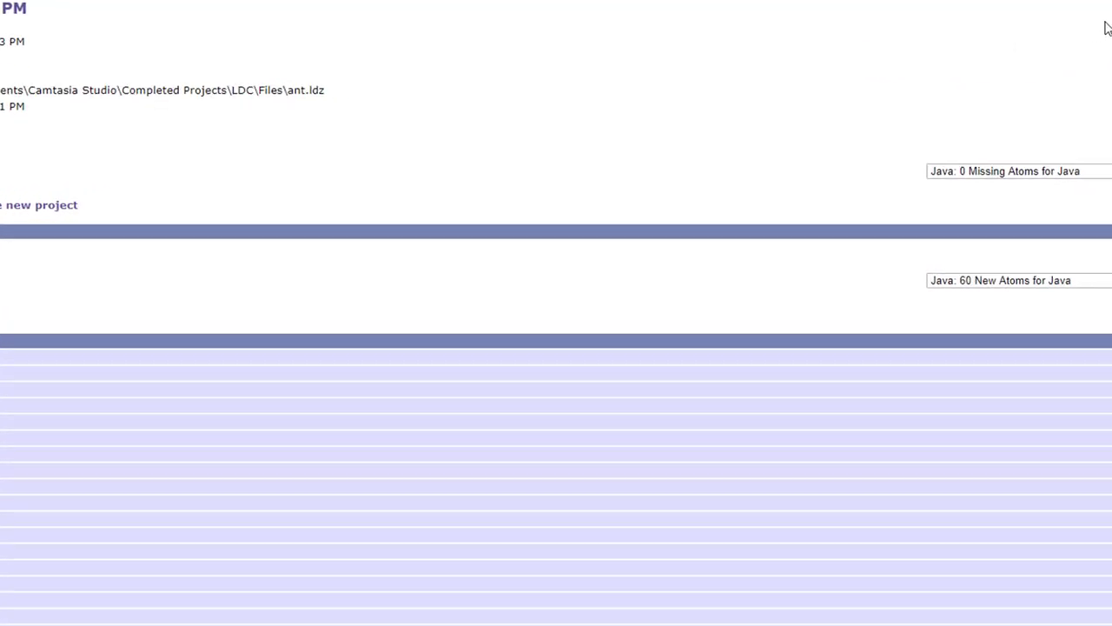
pyautogui.click(1064, 161)
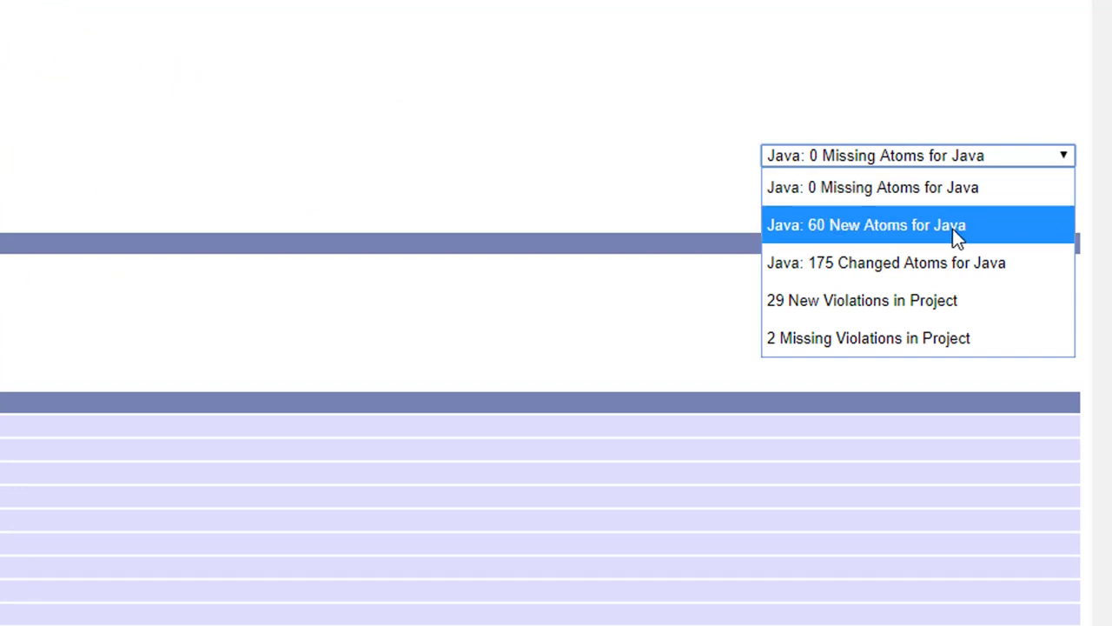
pyautogui.moveTo(945, 262)
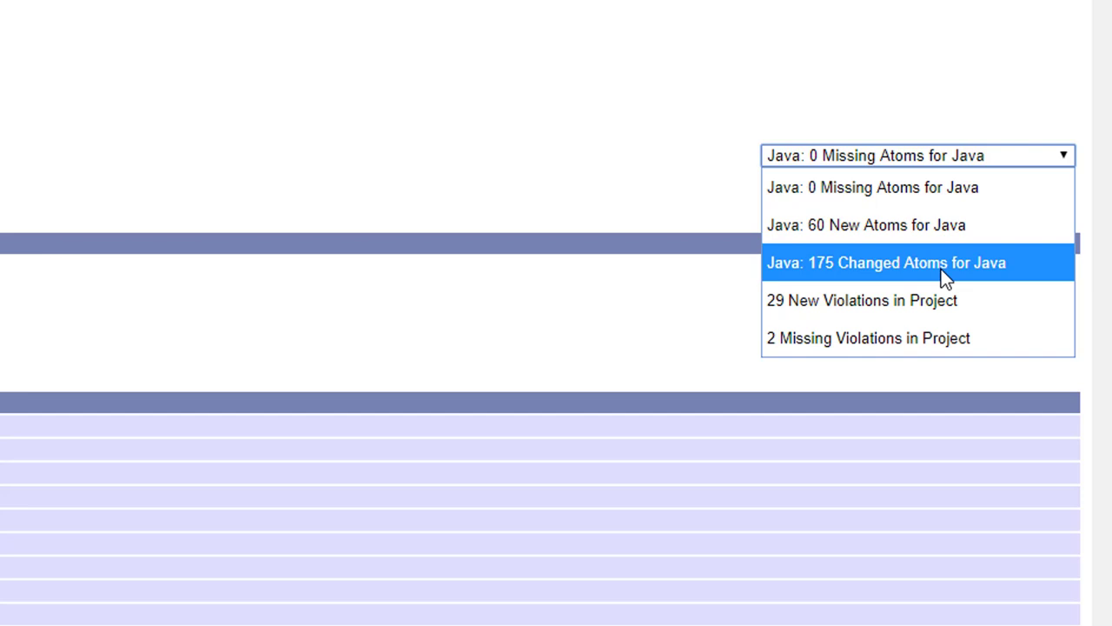
pyautogui.moveTo(930, 300)
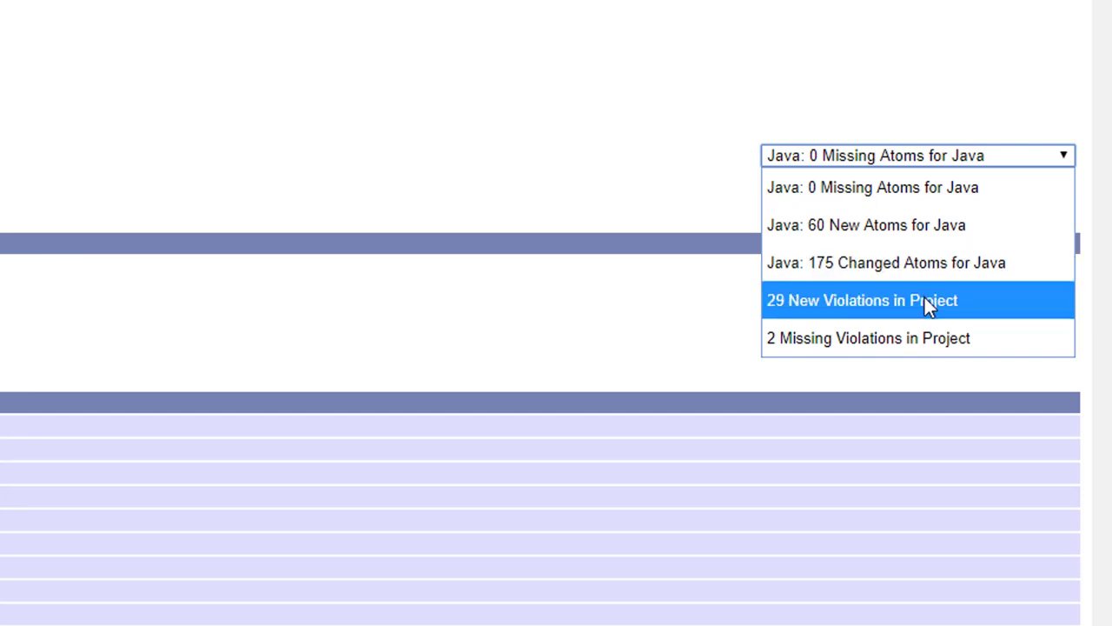
pyautogui.moveTo(921, 337)
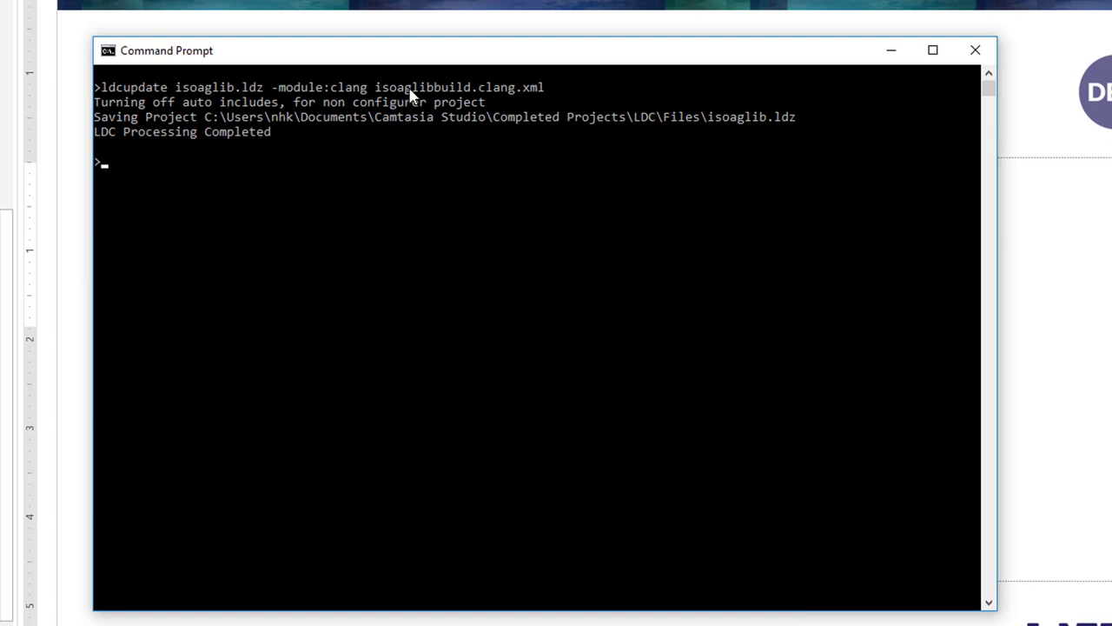
pyautogui.moveTo(535, 94)
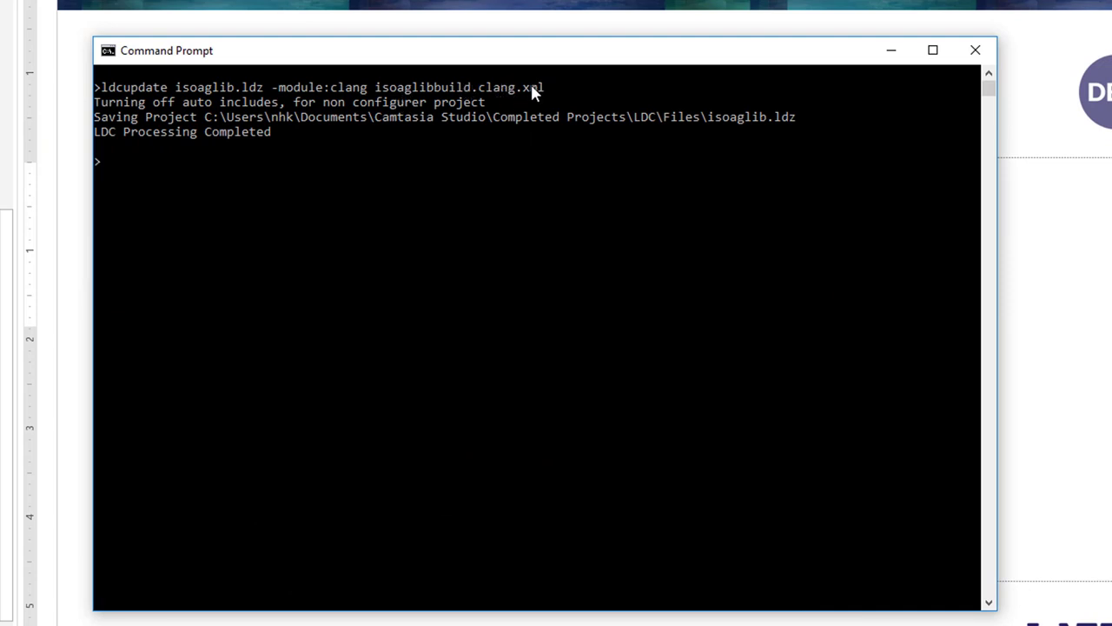
pyautogui.moveTo(291, 165)
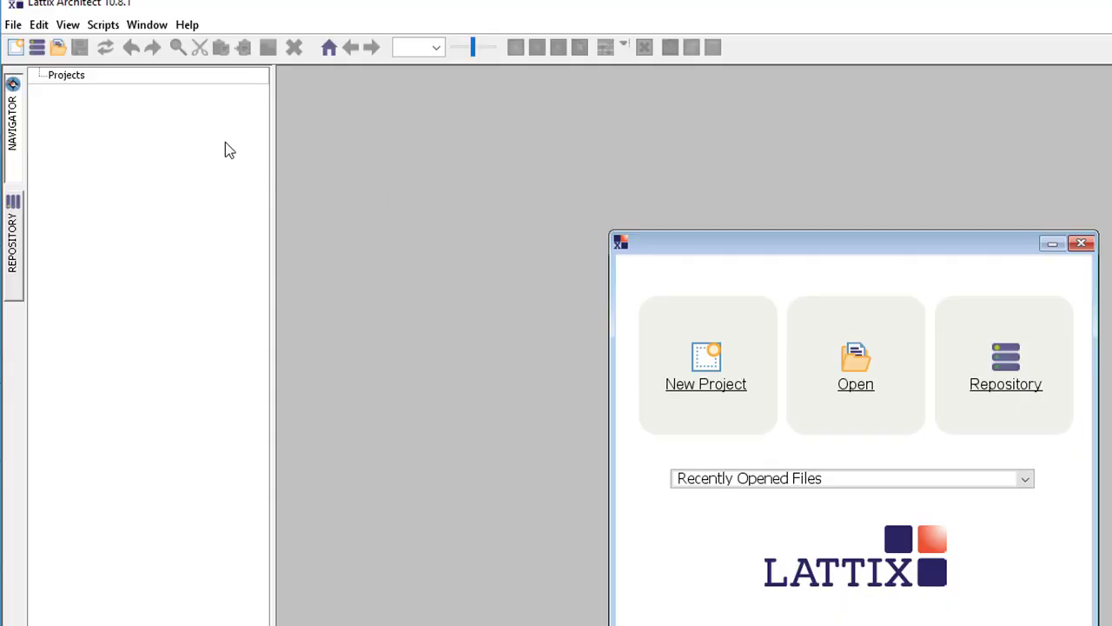
# Open isoaglib.ldz through File > Open in Lattix Architect
pyautogui.click(13, 25)
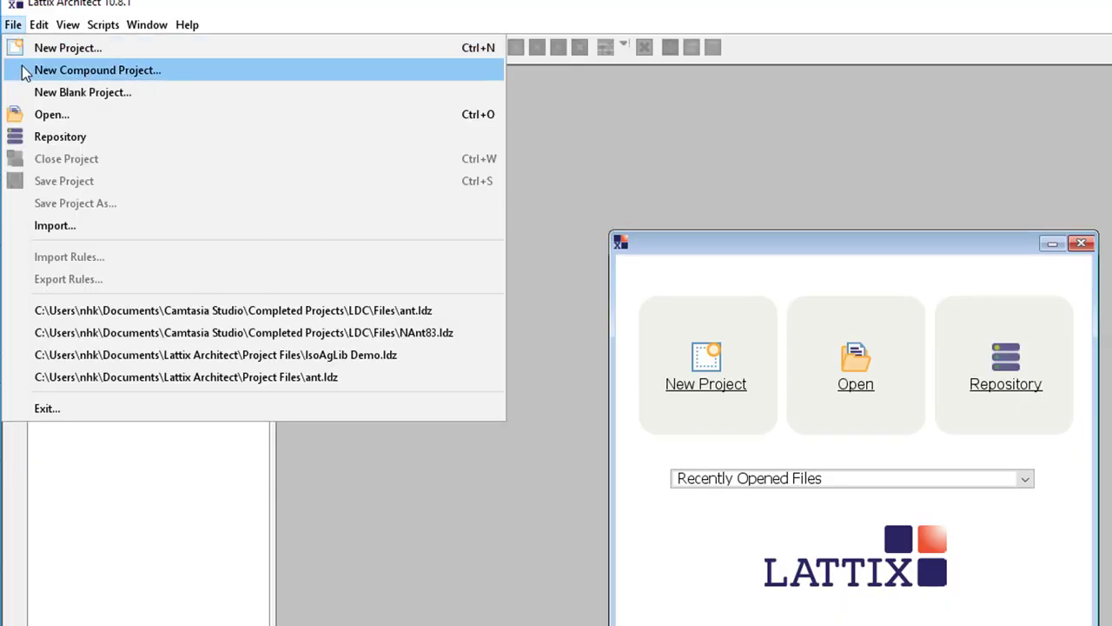
pyautogui.click(51, 114)
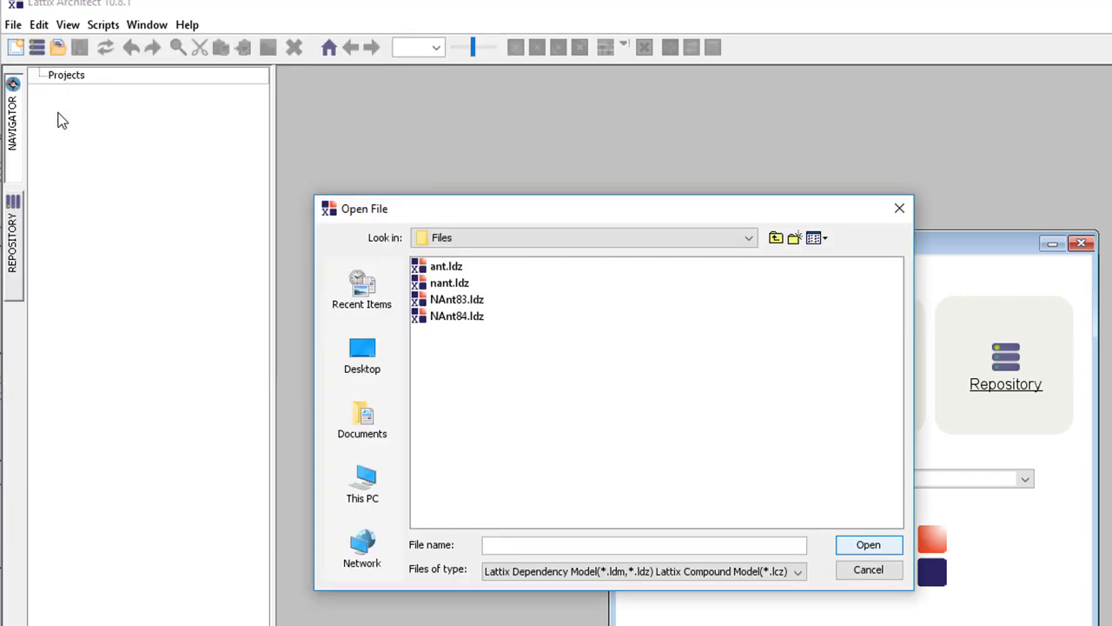
pyautogui.click(457, 282)
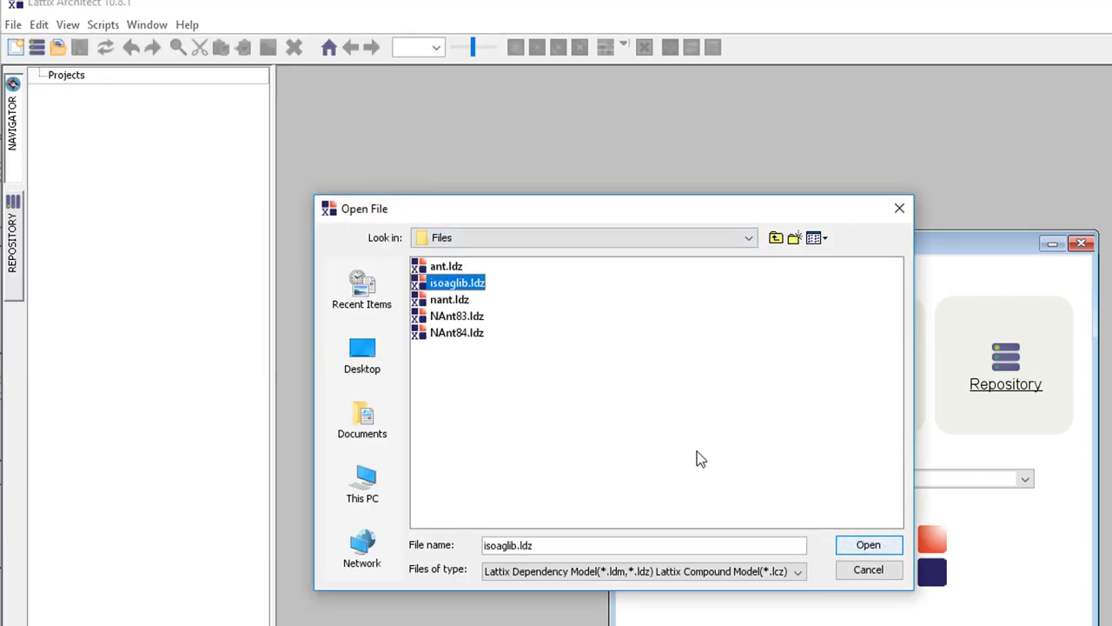
pyautogui.click(868, 544)
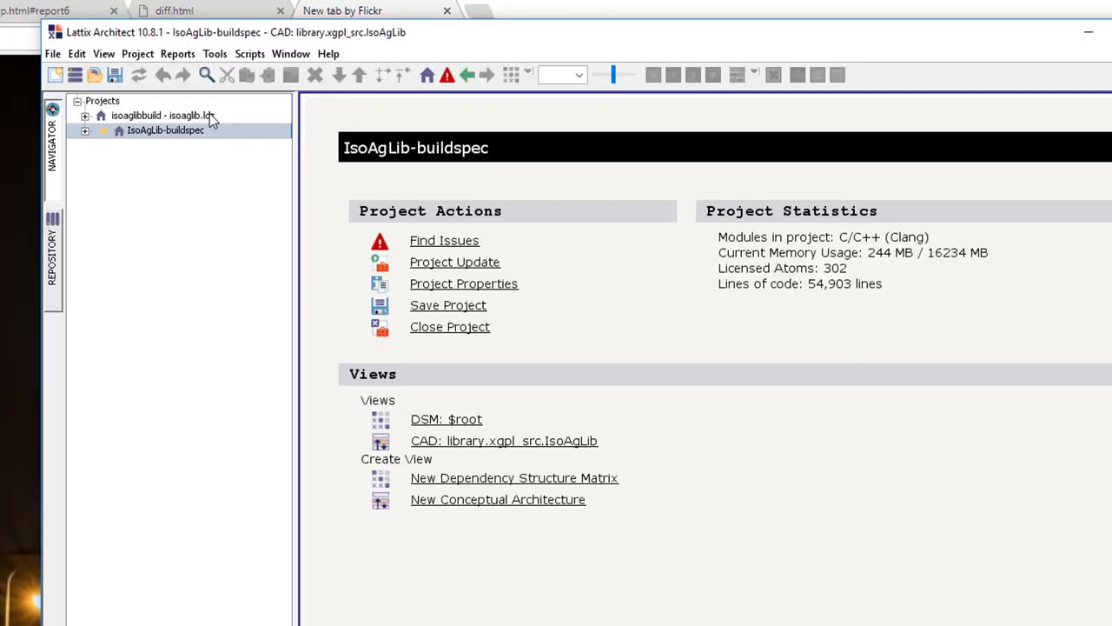